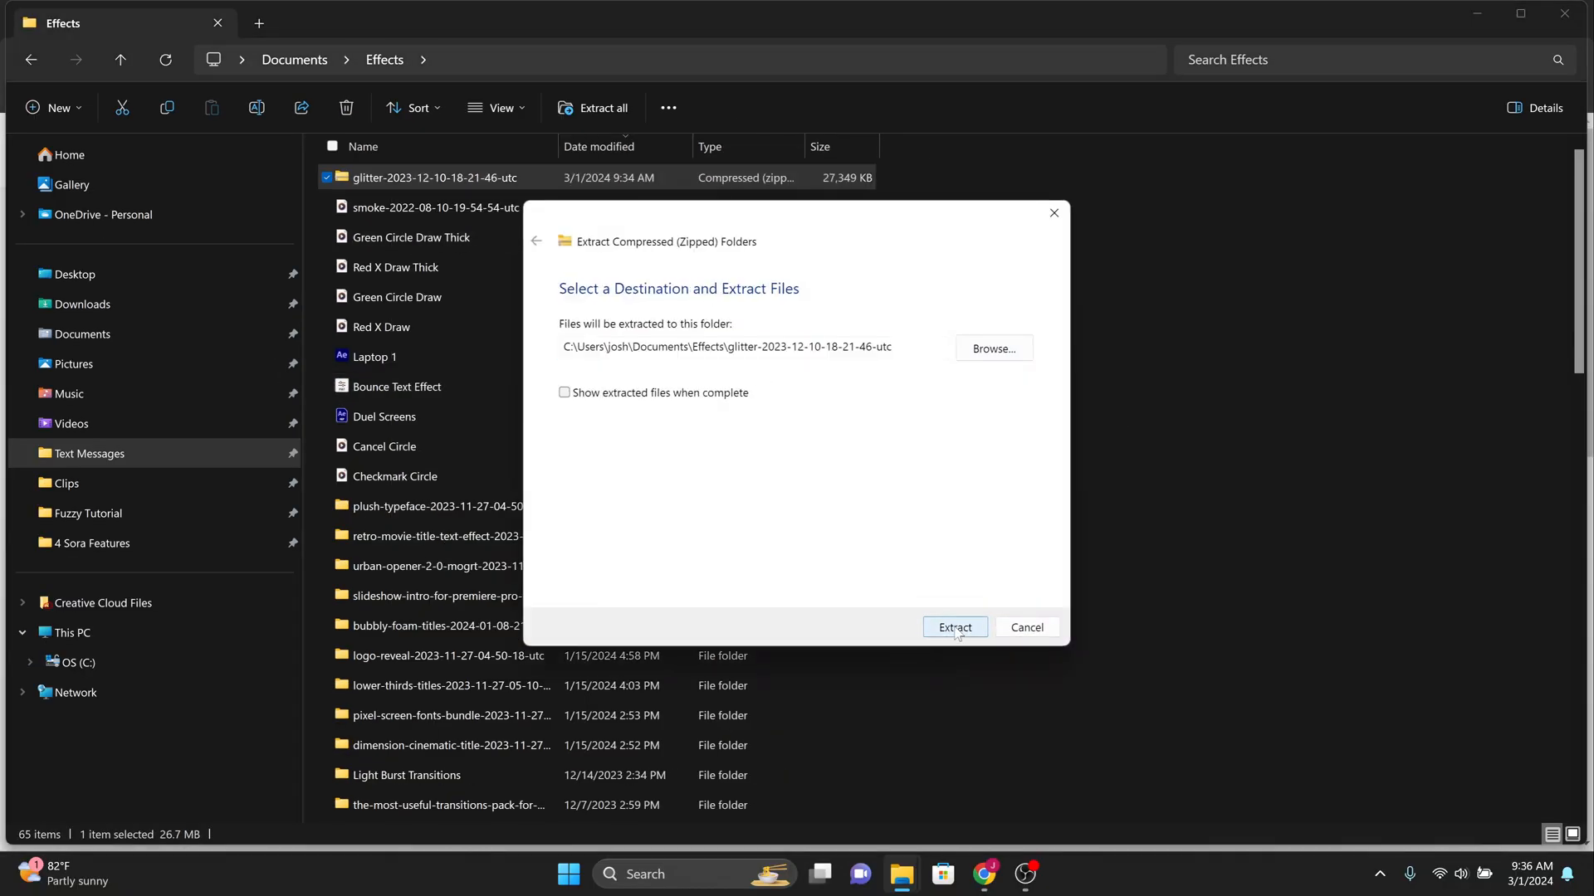
Extract the glitter zip and go into the Glitter v1-0 Fonts folder.
{"action": "left_click", "coordinate": [952, 628]}
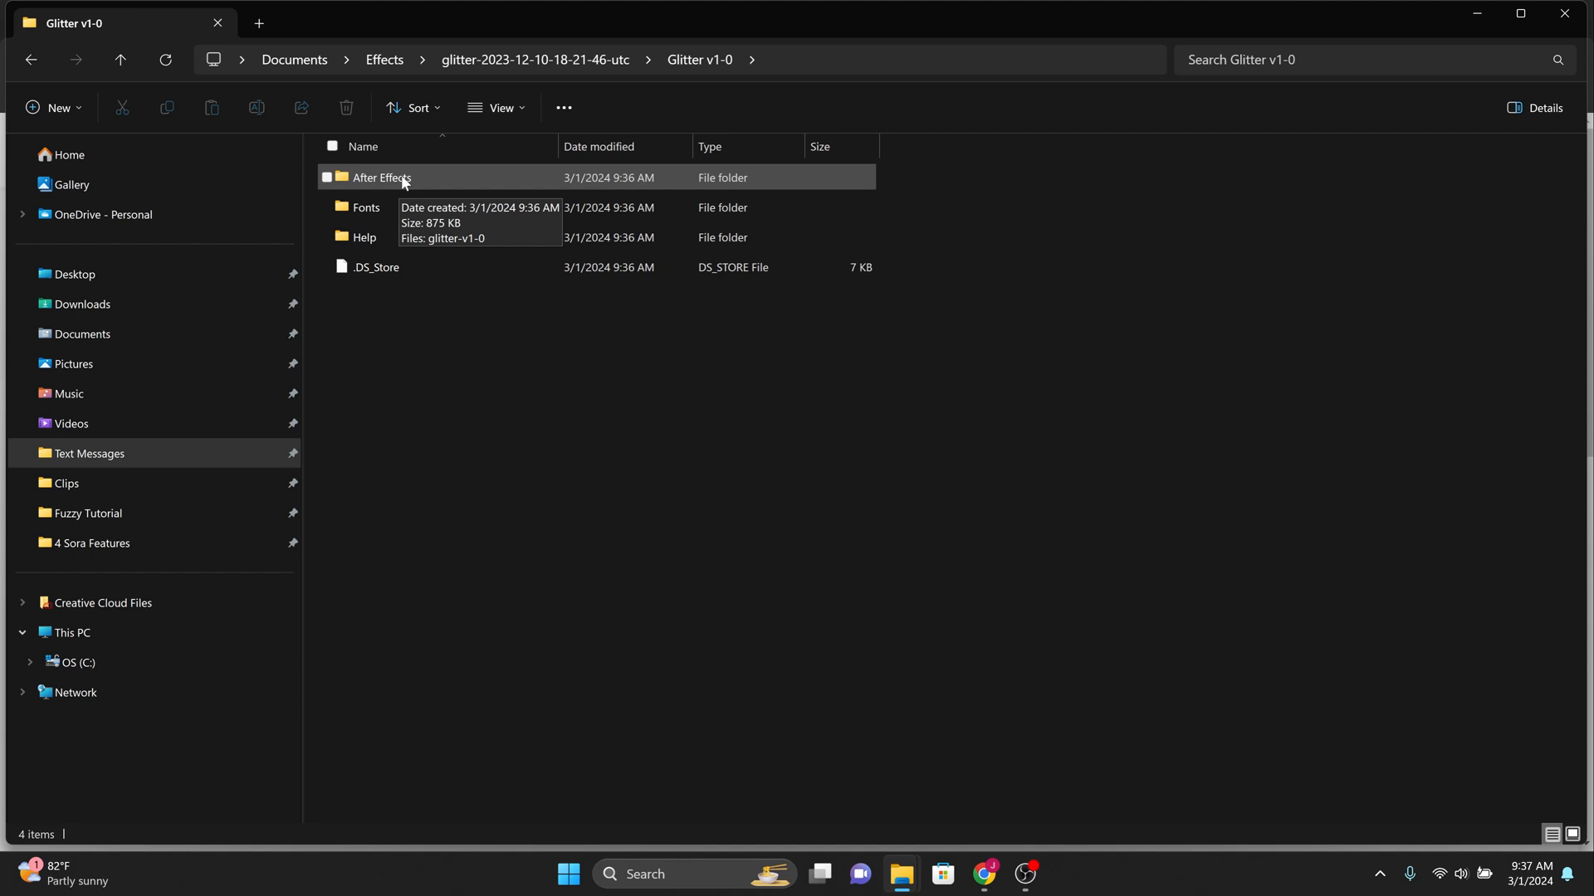
{"action": "mouse_move", "coordinate": [395, 208]}
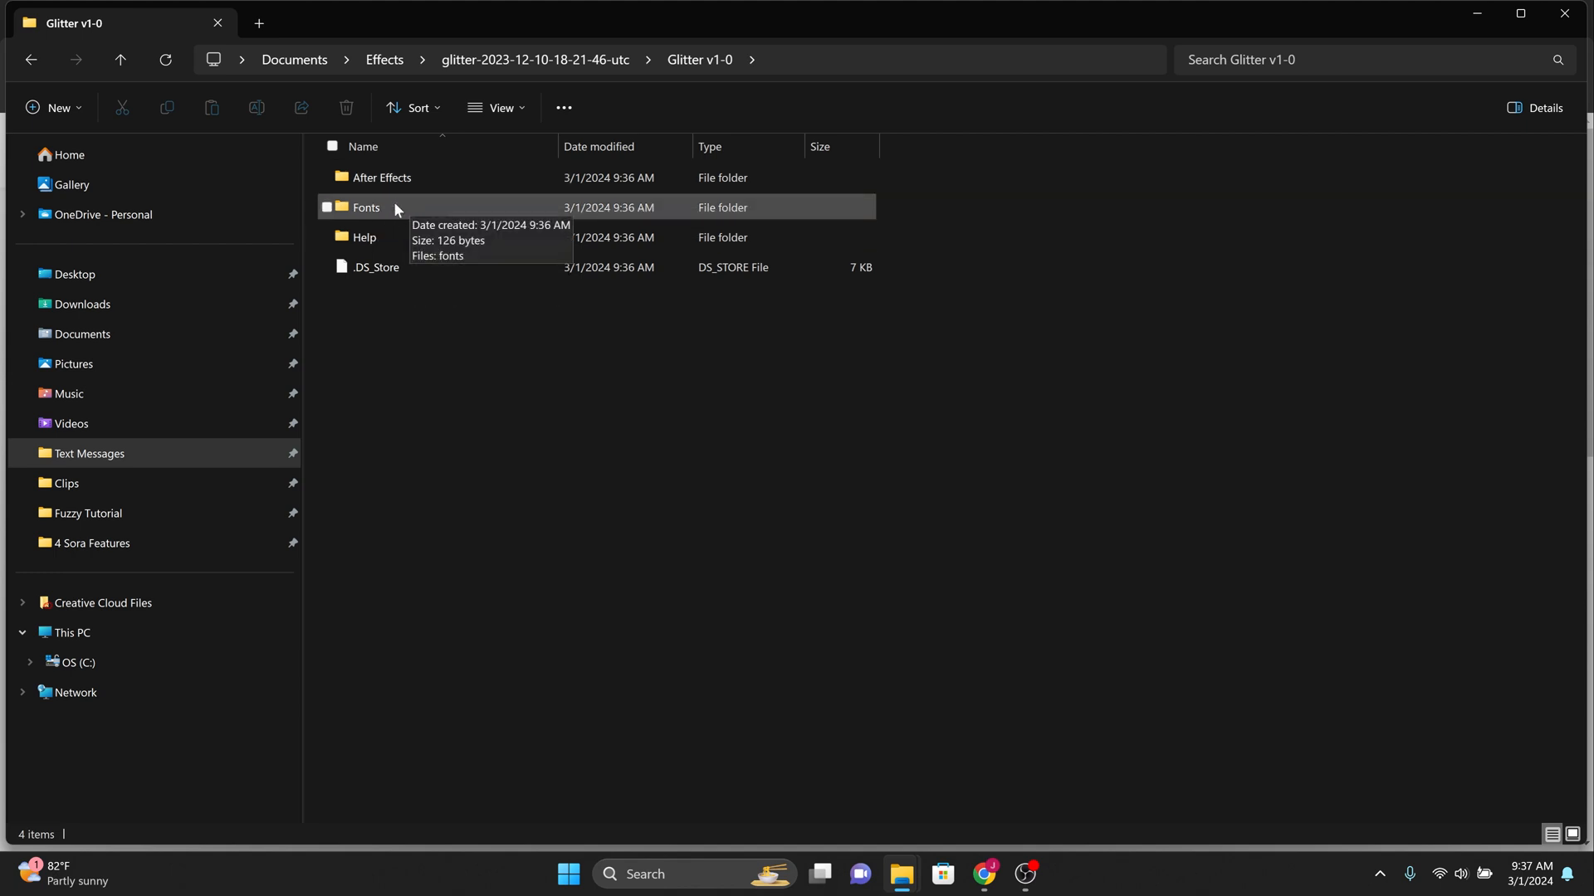
{"action": "double_click", "coordinate": [365, 205]}
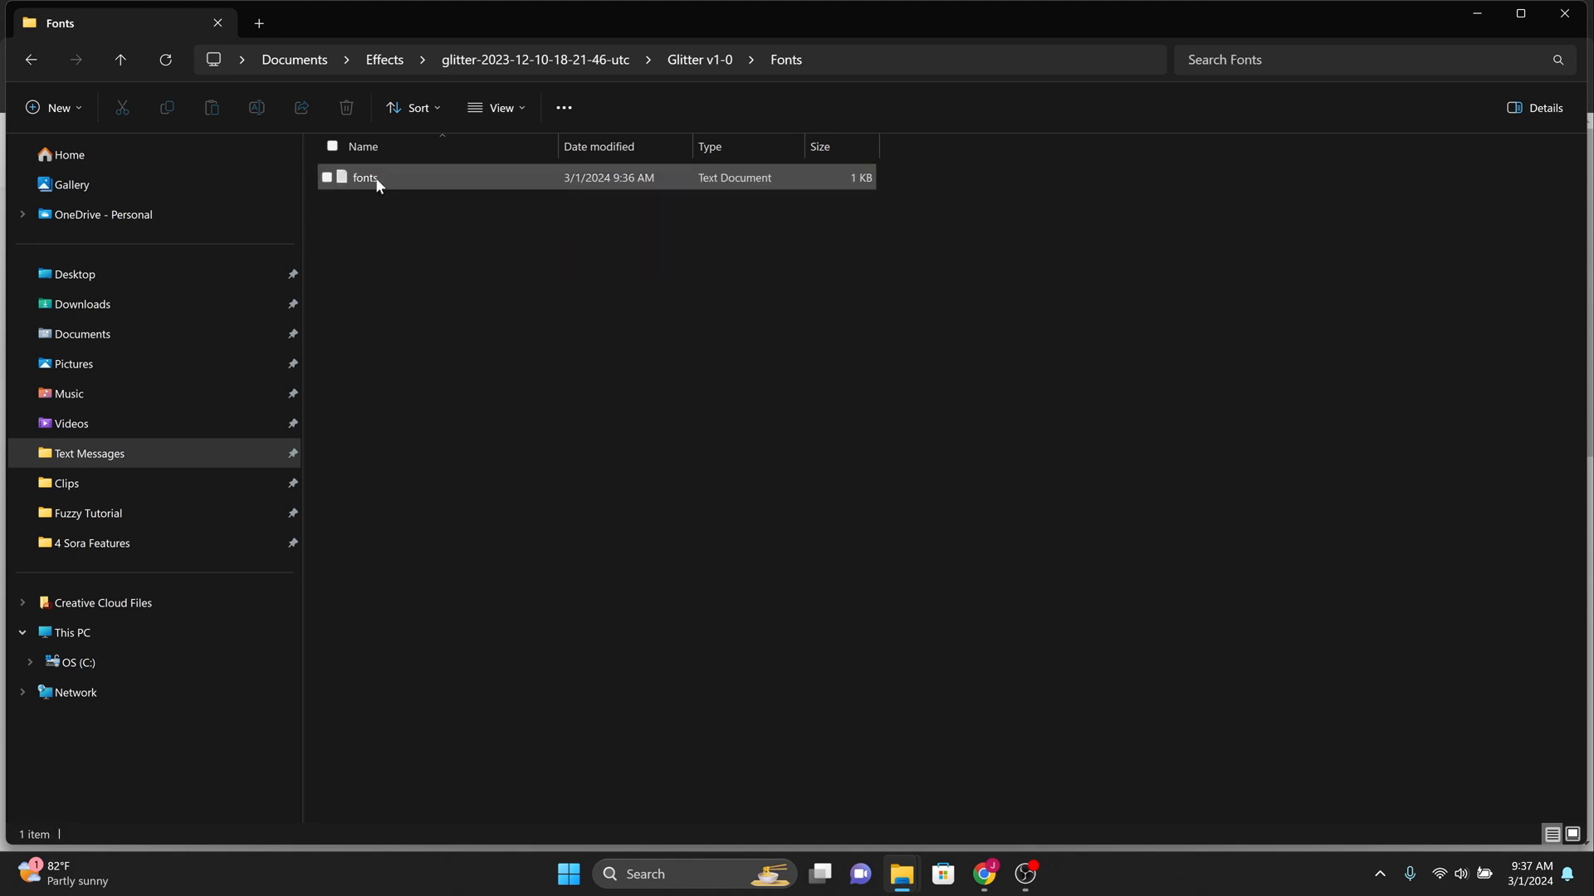
View the fonts text file listing Montserrat, Kari and Georgia in Notepad.
{"action": "double_click", "coordinate": [364, 178]}
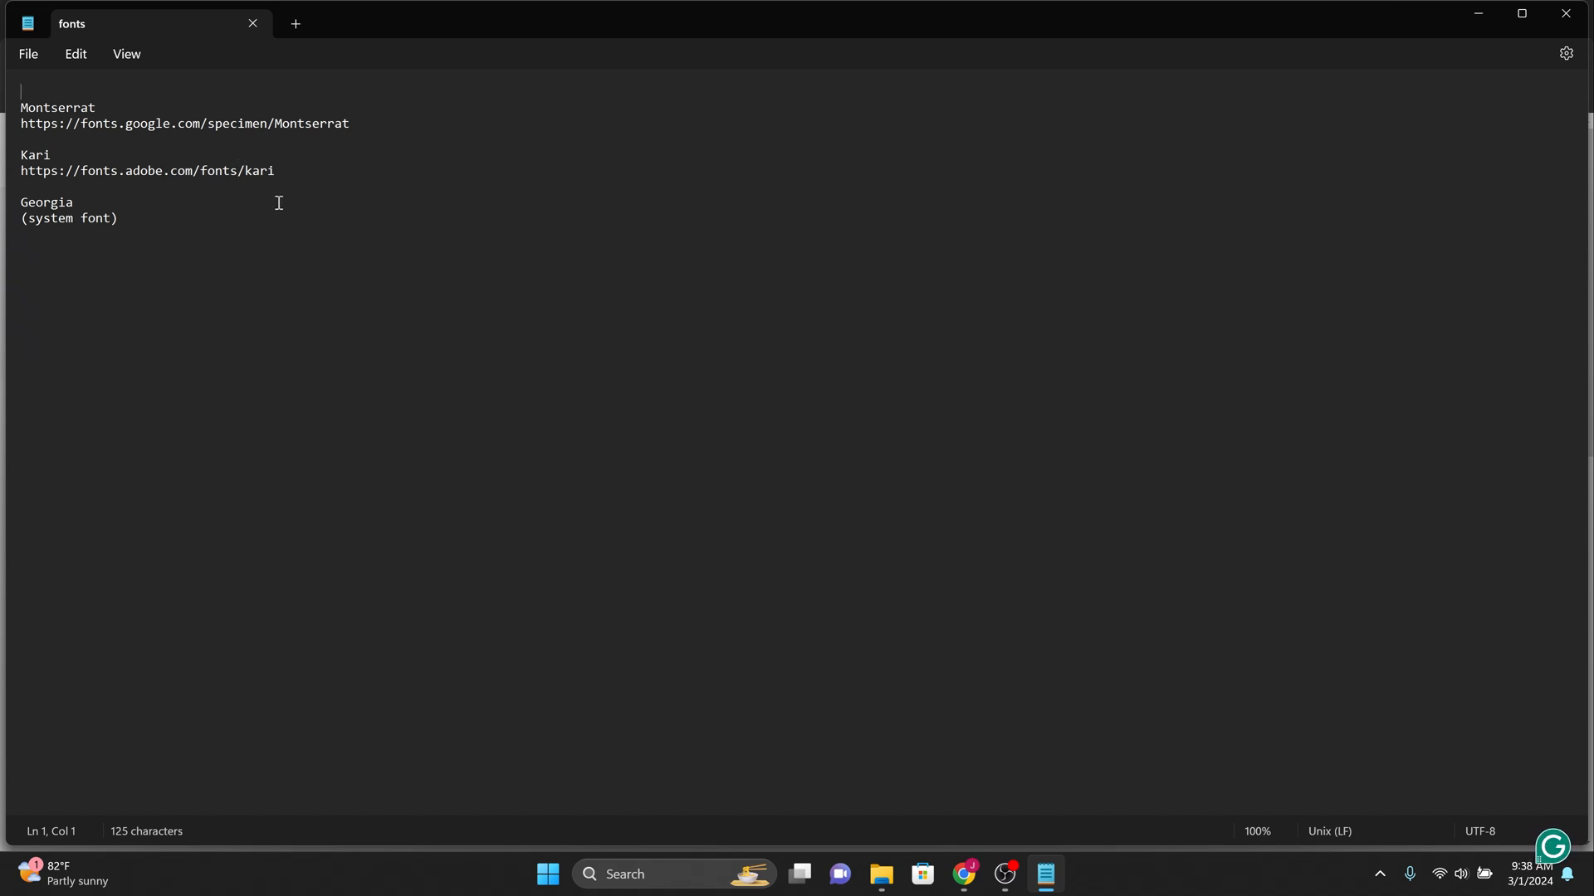
{"action": "mouse_move", "coordinate": [421, 203]}
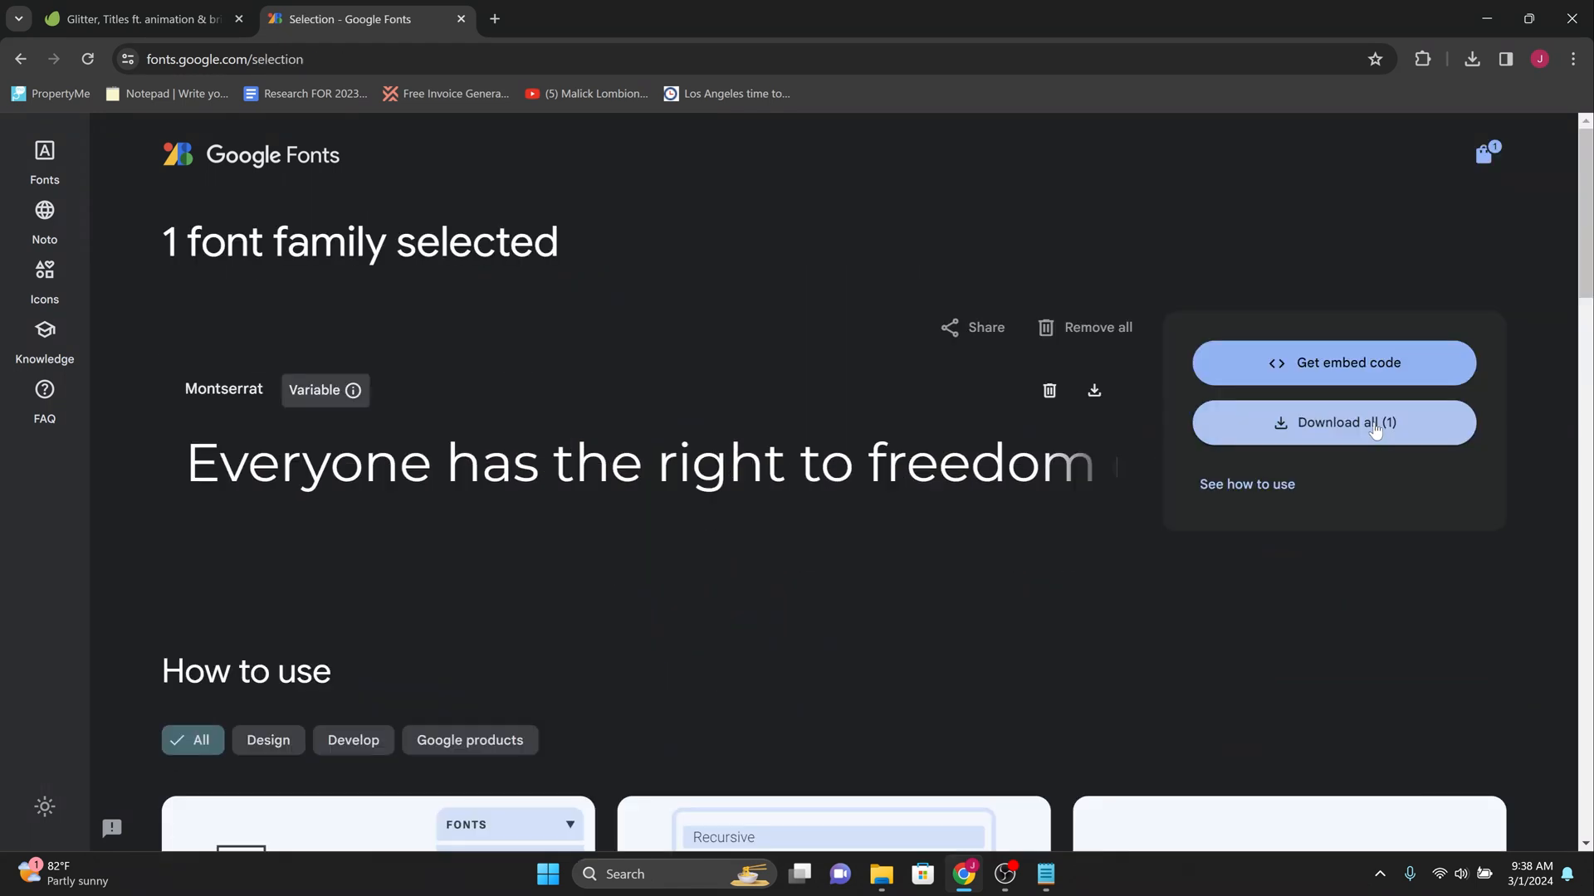
Download the Montserrat family via Download all on Google Fonts.
{"action": "left_click", "coordinate": [880, 882]}
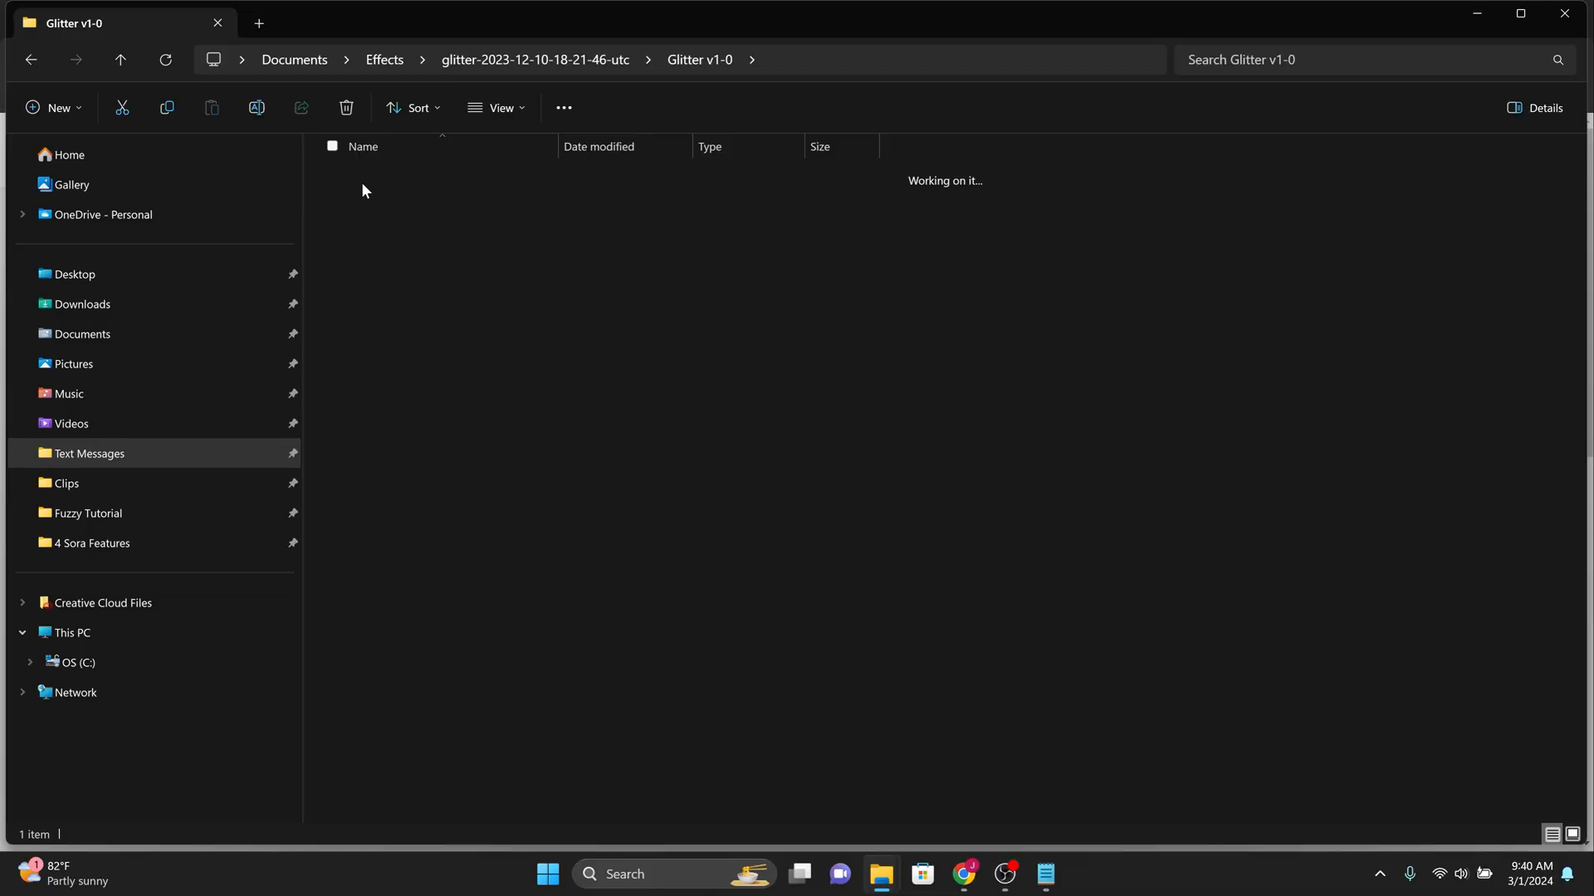
Launch the glitter-v1-0 project from the After Effects folder.
{"action": "double_click", "coordinate": [378, 178]}
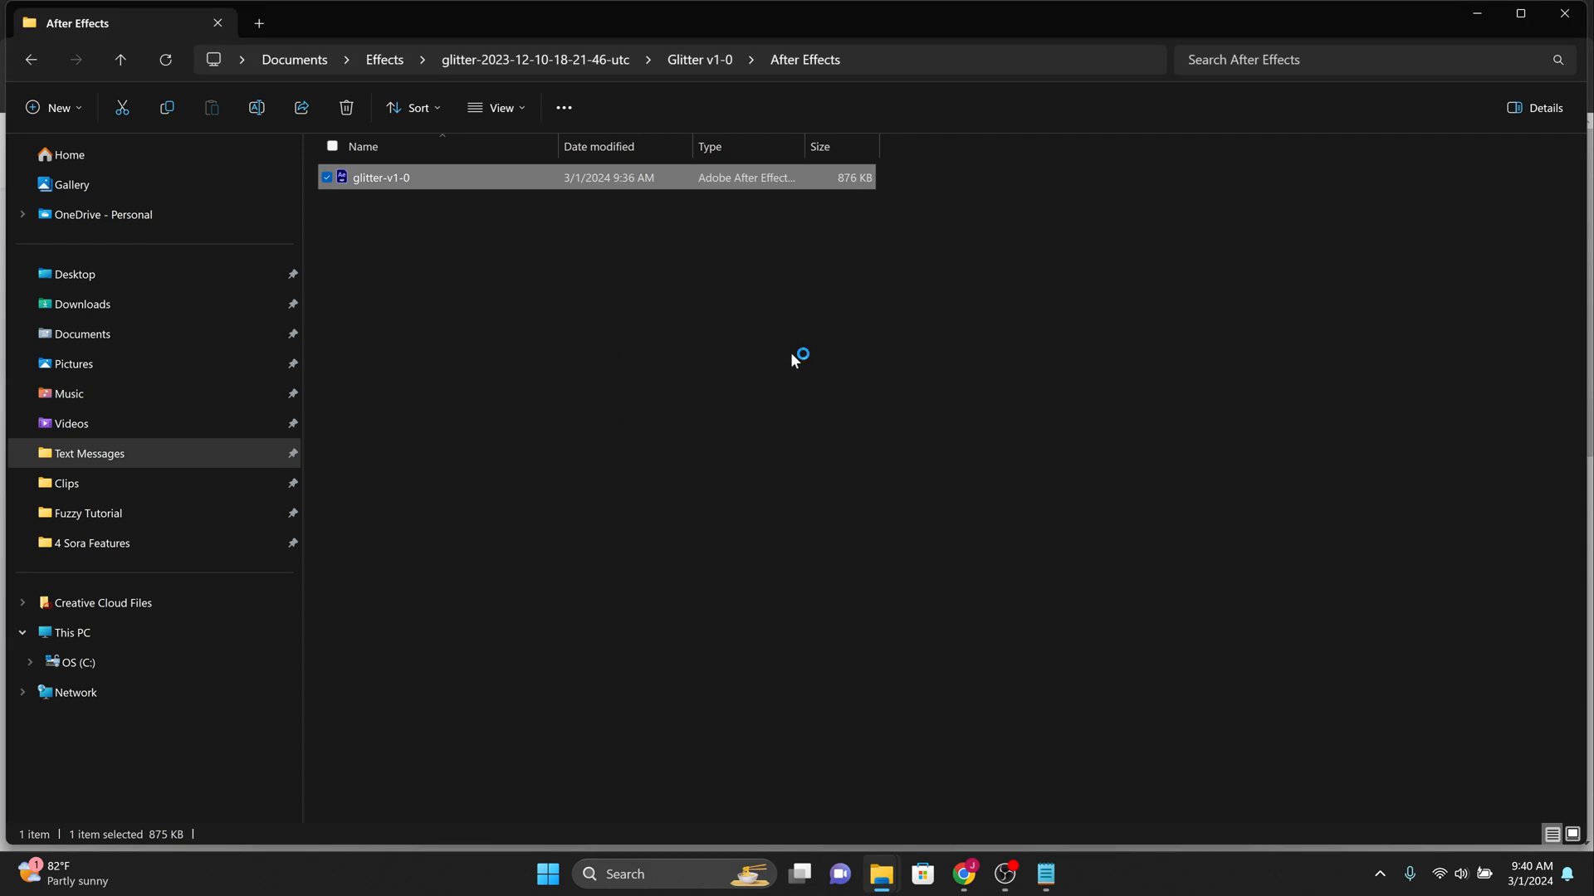
{"action": "double_click", "coordinate": [381, 178]}
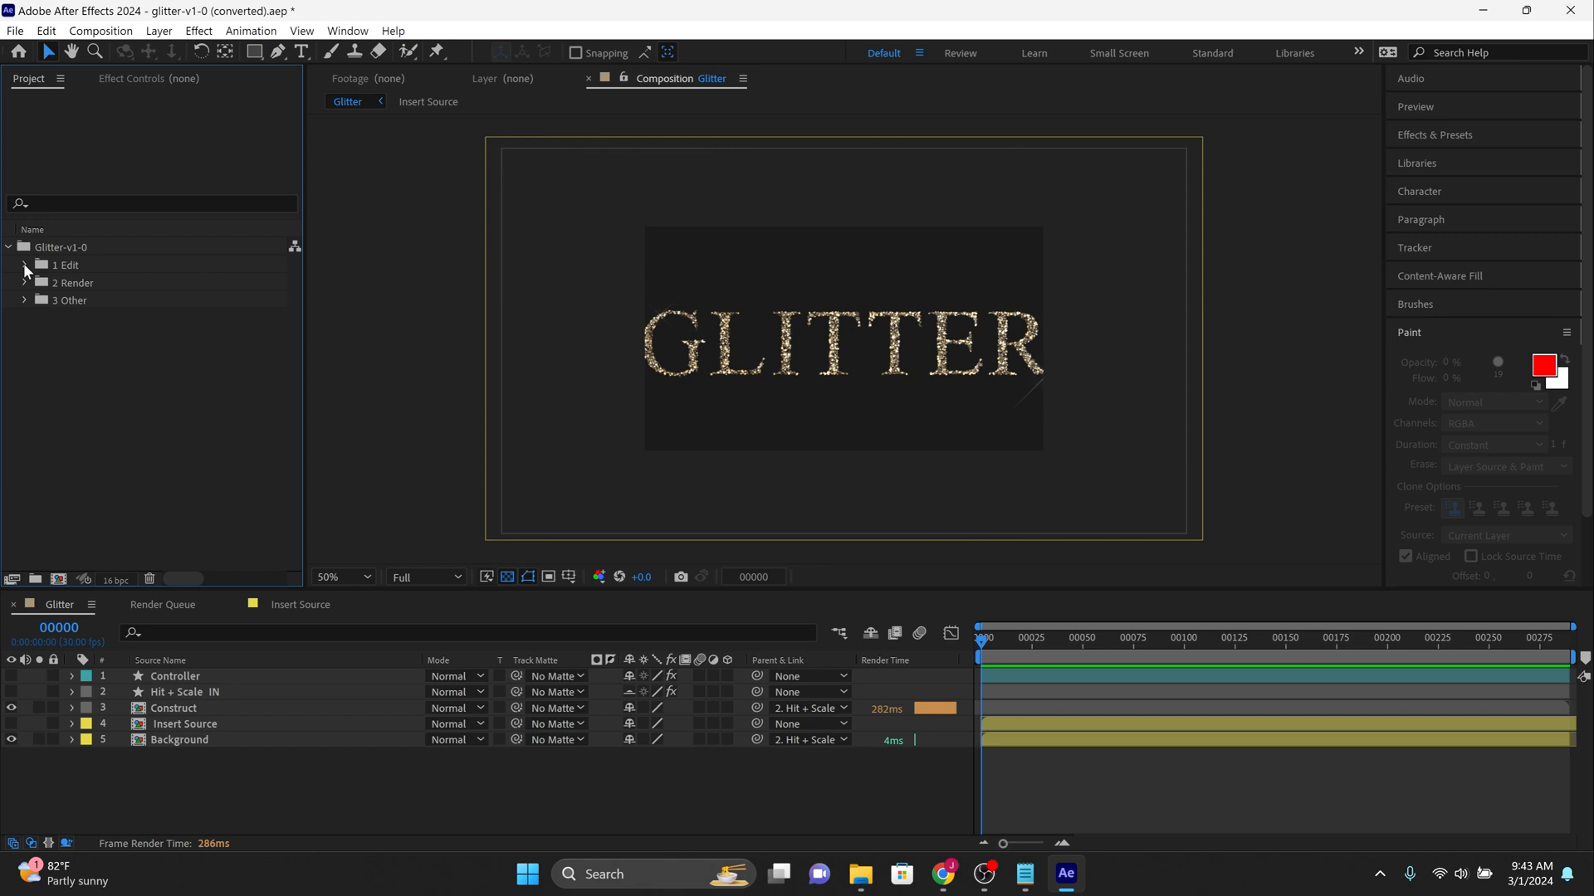
Expand the Edit and Render folders, collapse Other, view Background, then return to Glitter.
{"action": "left_click", "coordinate": [24, 264]}
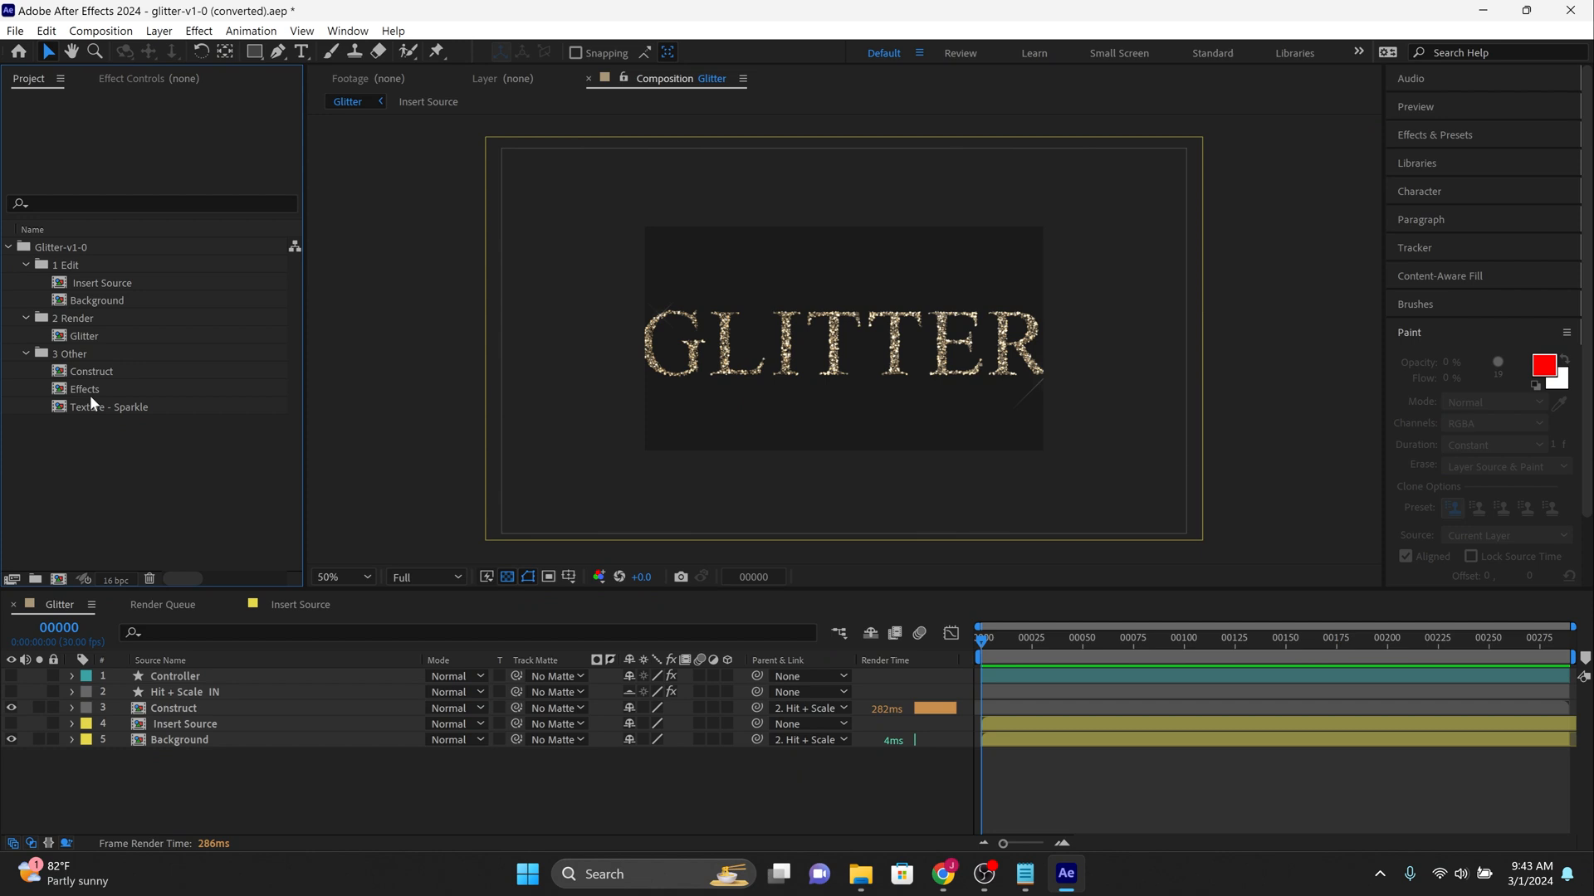
{"action": "left_click", "coordinate": [25, 354]}
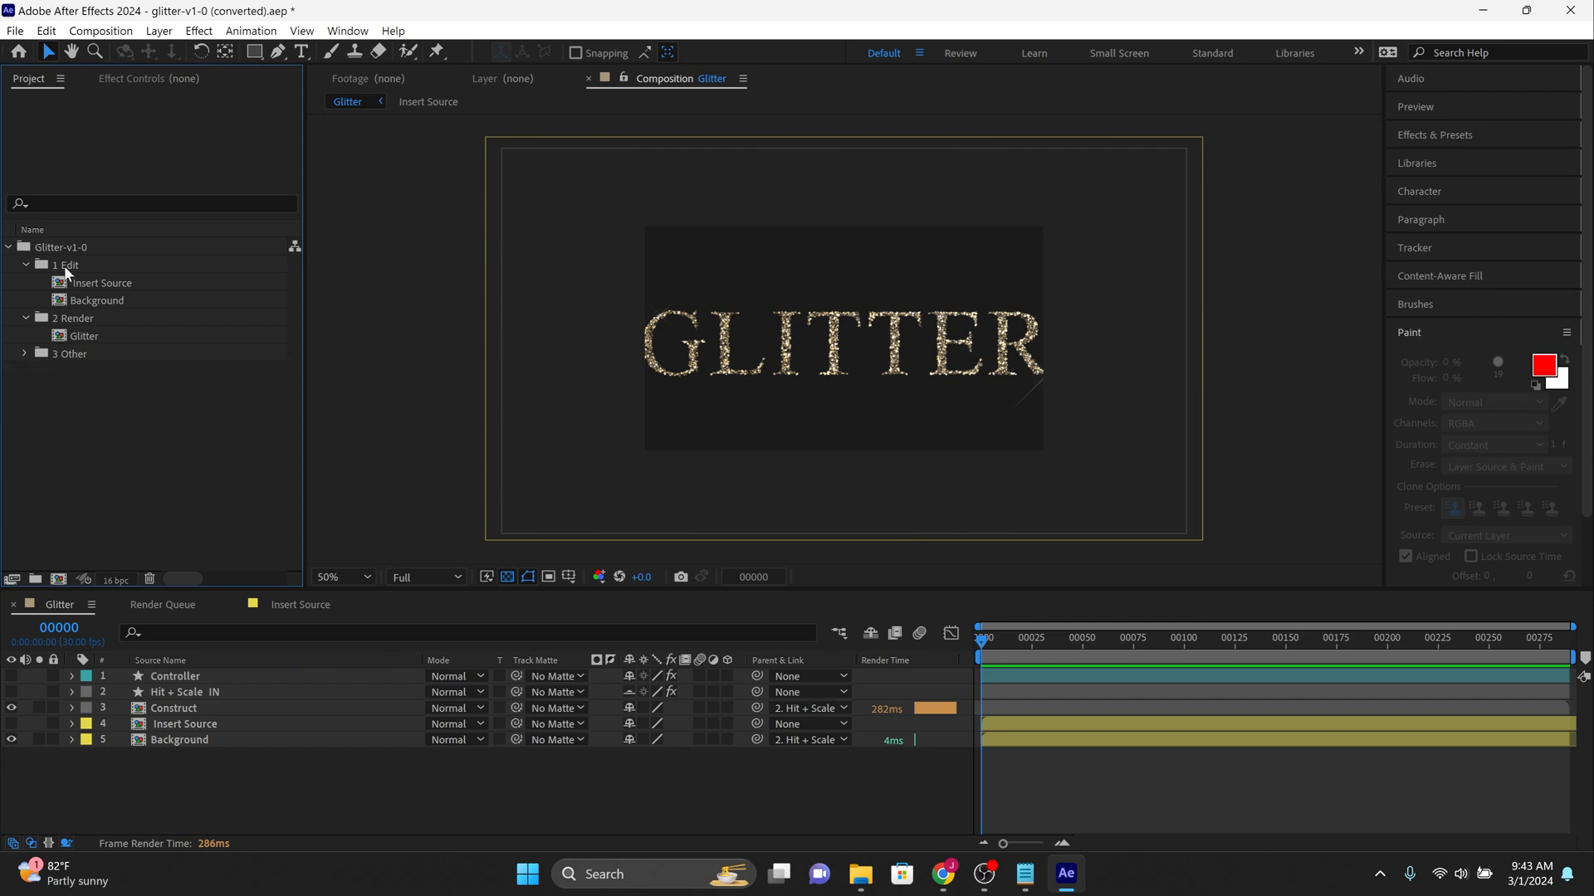
{"action": "mouse_move", "coordinate": [76, 292]}
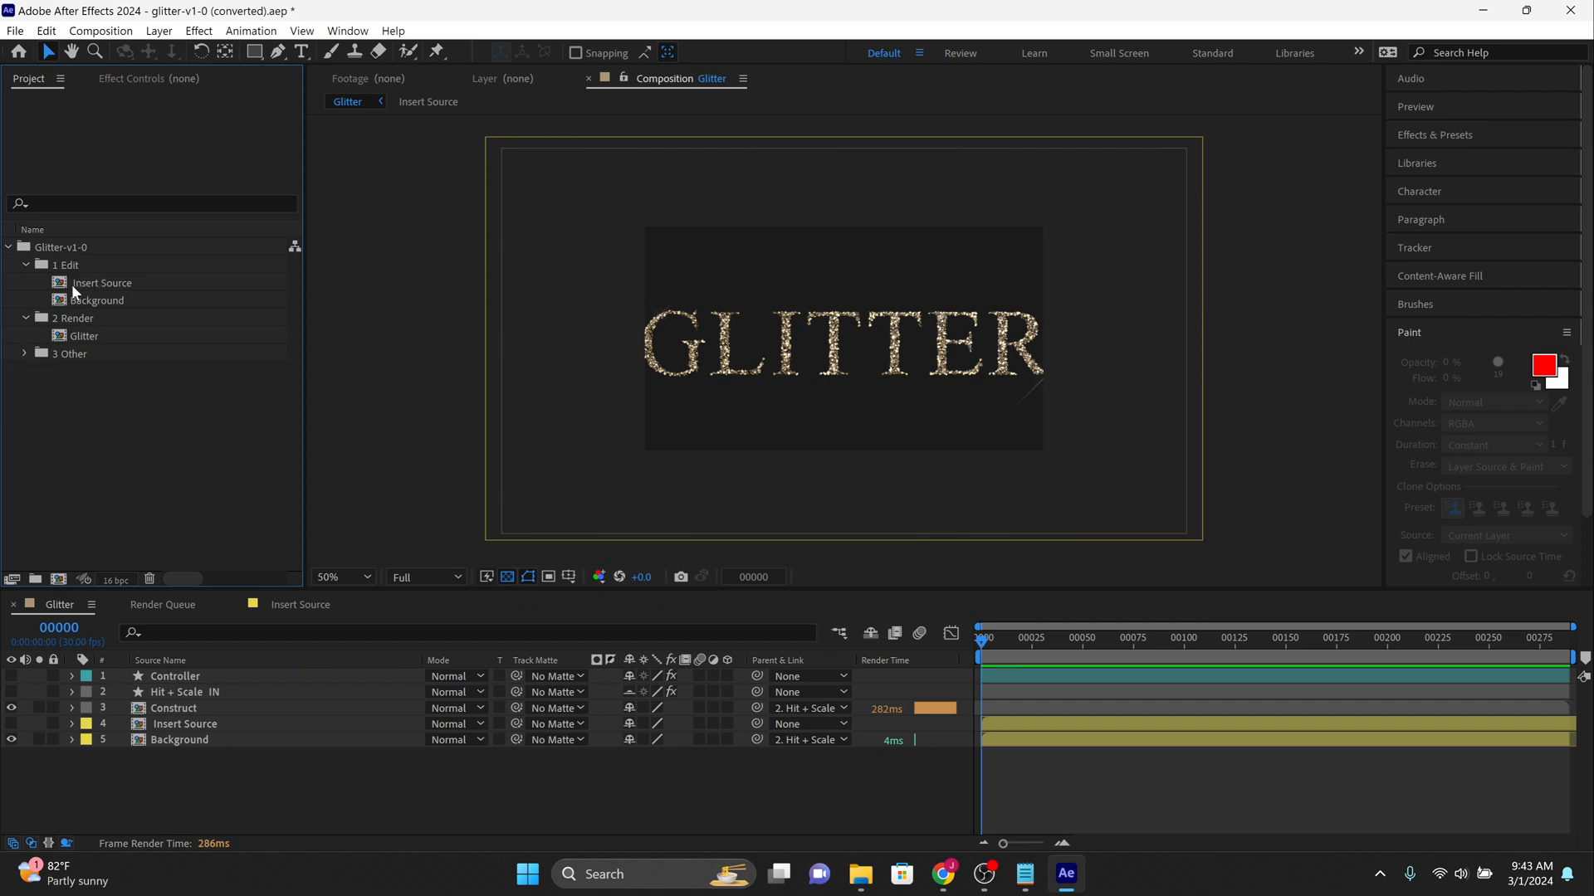
{"action": "double_click", "coordinate": [103, 283]}
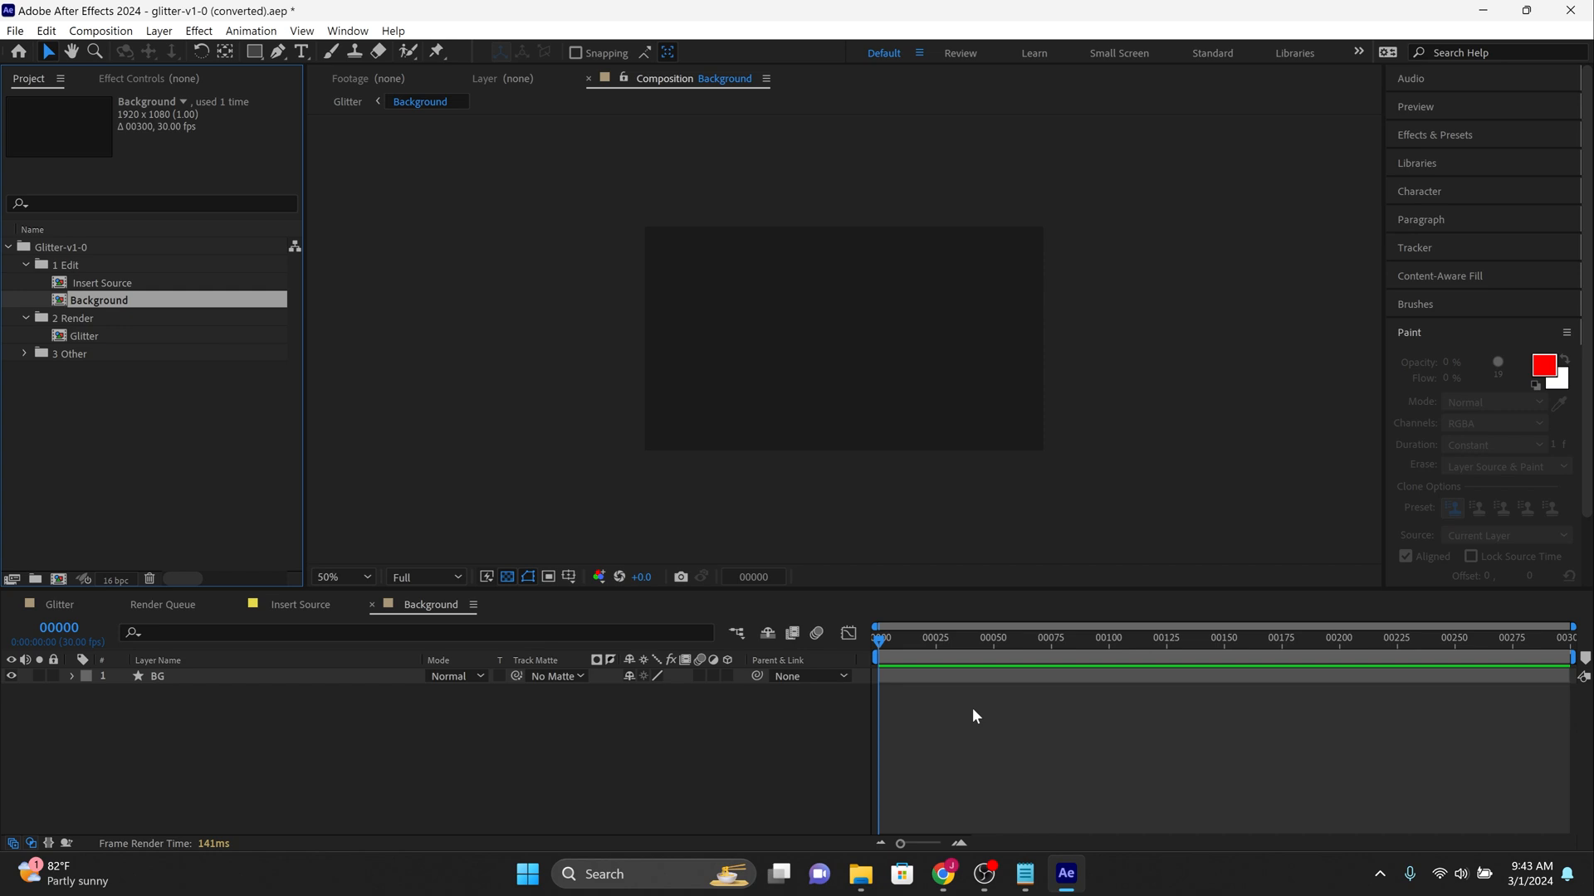
{"action": "left_click", "coordinate": [906, 640]}
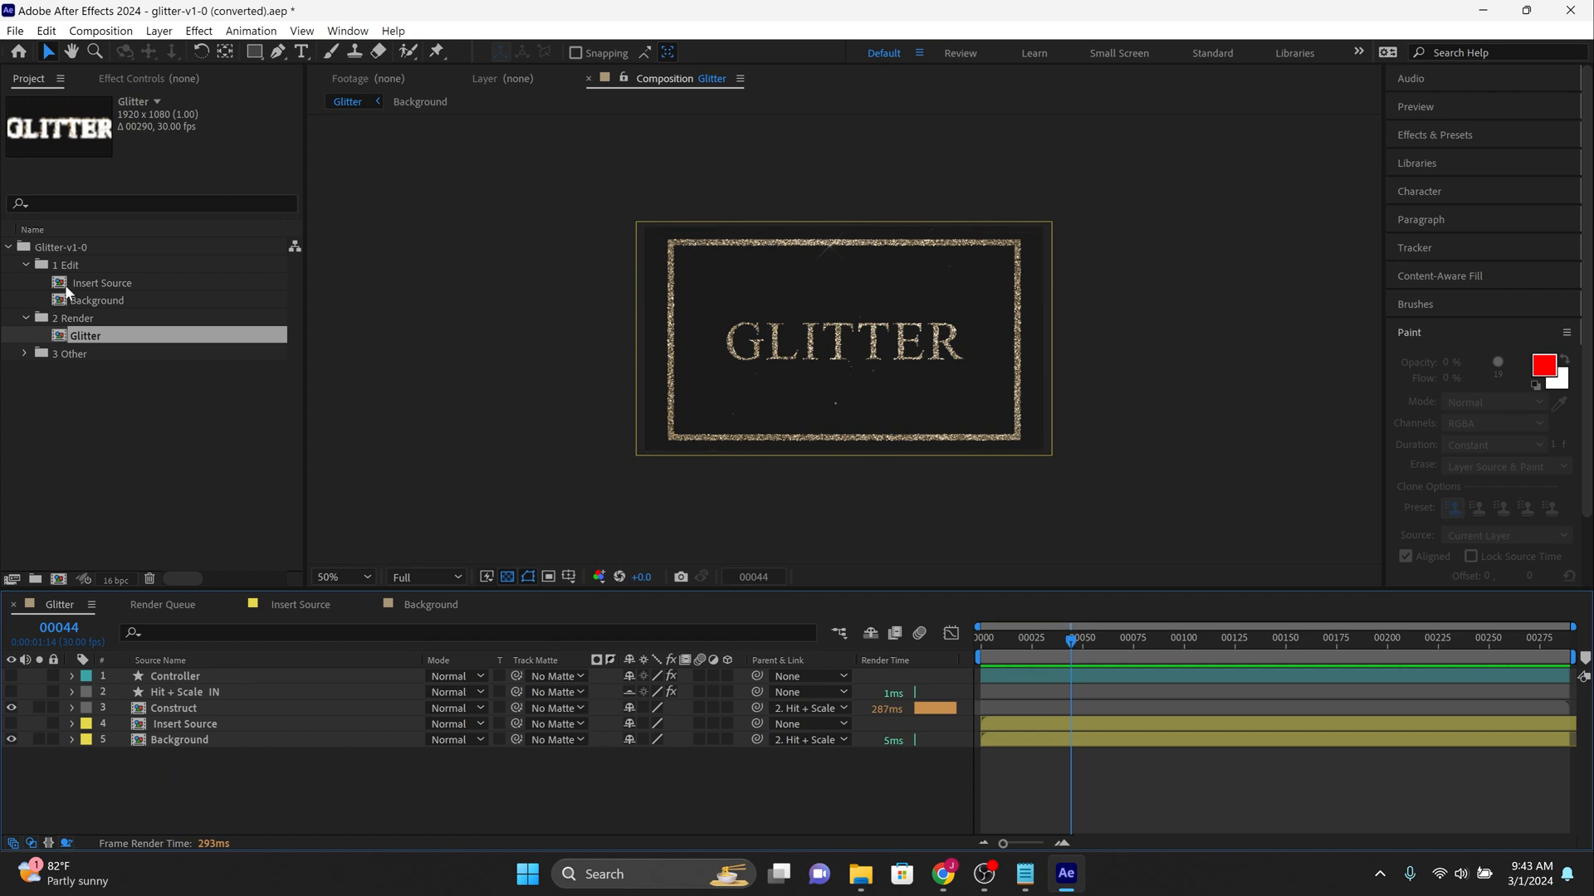
Edit the Insert Source text layer to read JOSH and bring up its character settings.
{"action": "double_click", "coordinate": [103, 282]}
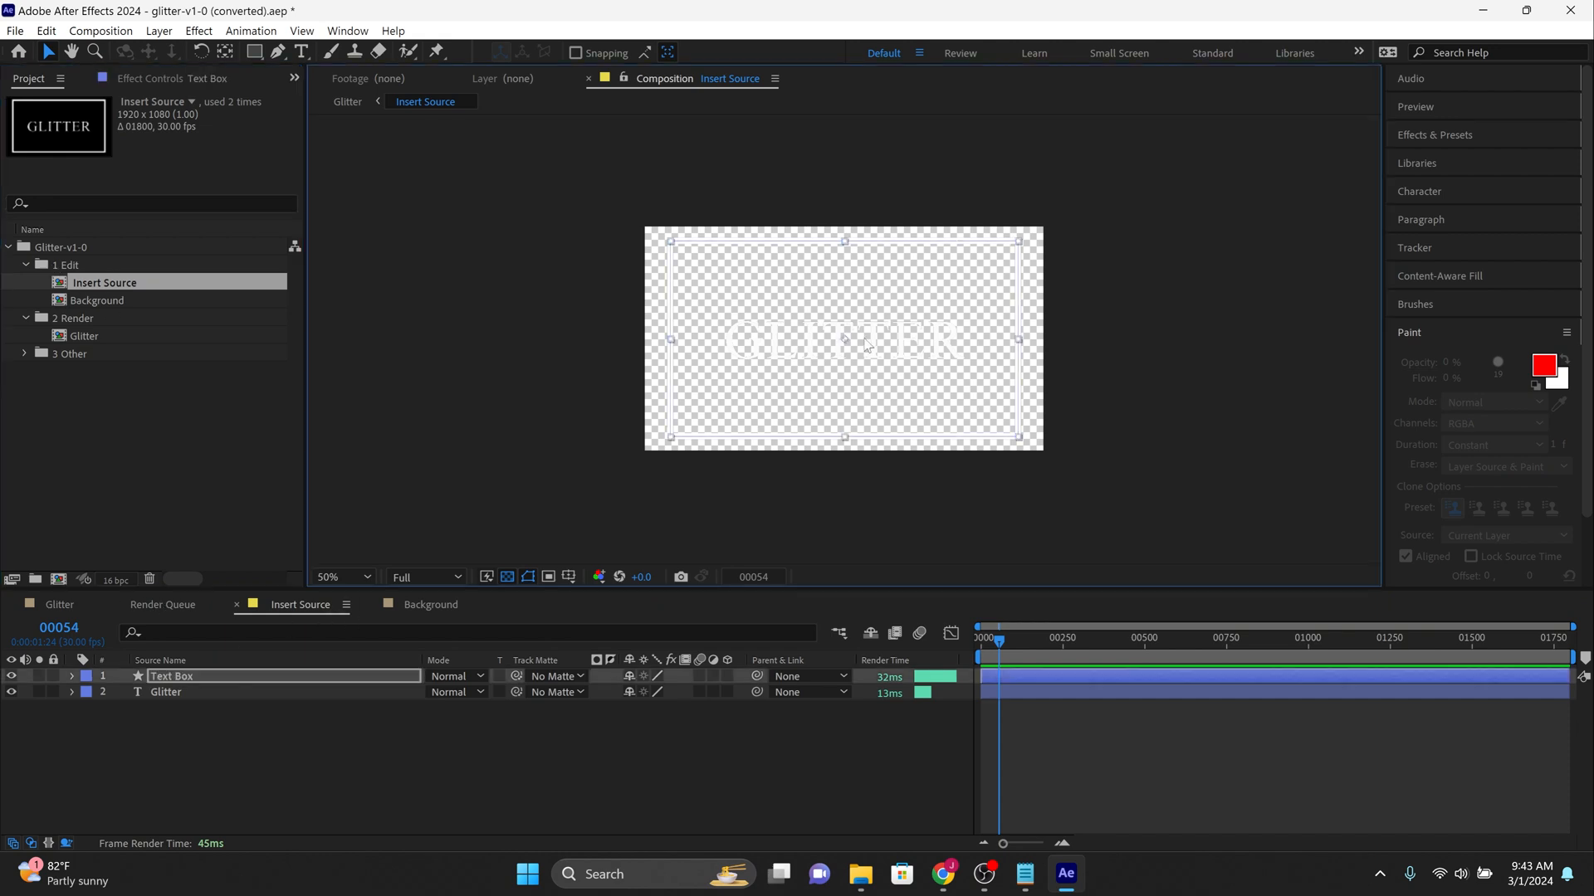
{"action": "left_click", "coordinate": [330, 51]}
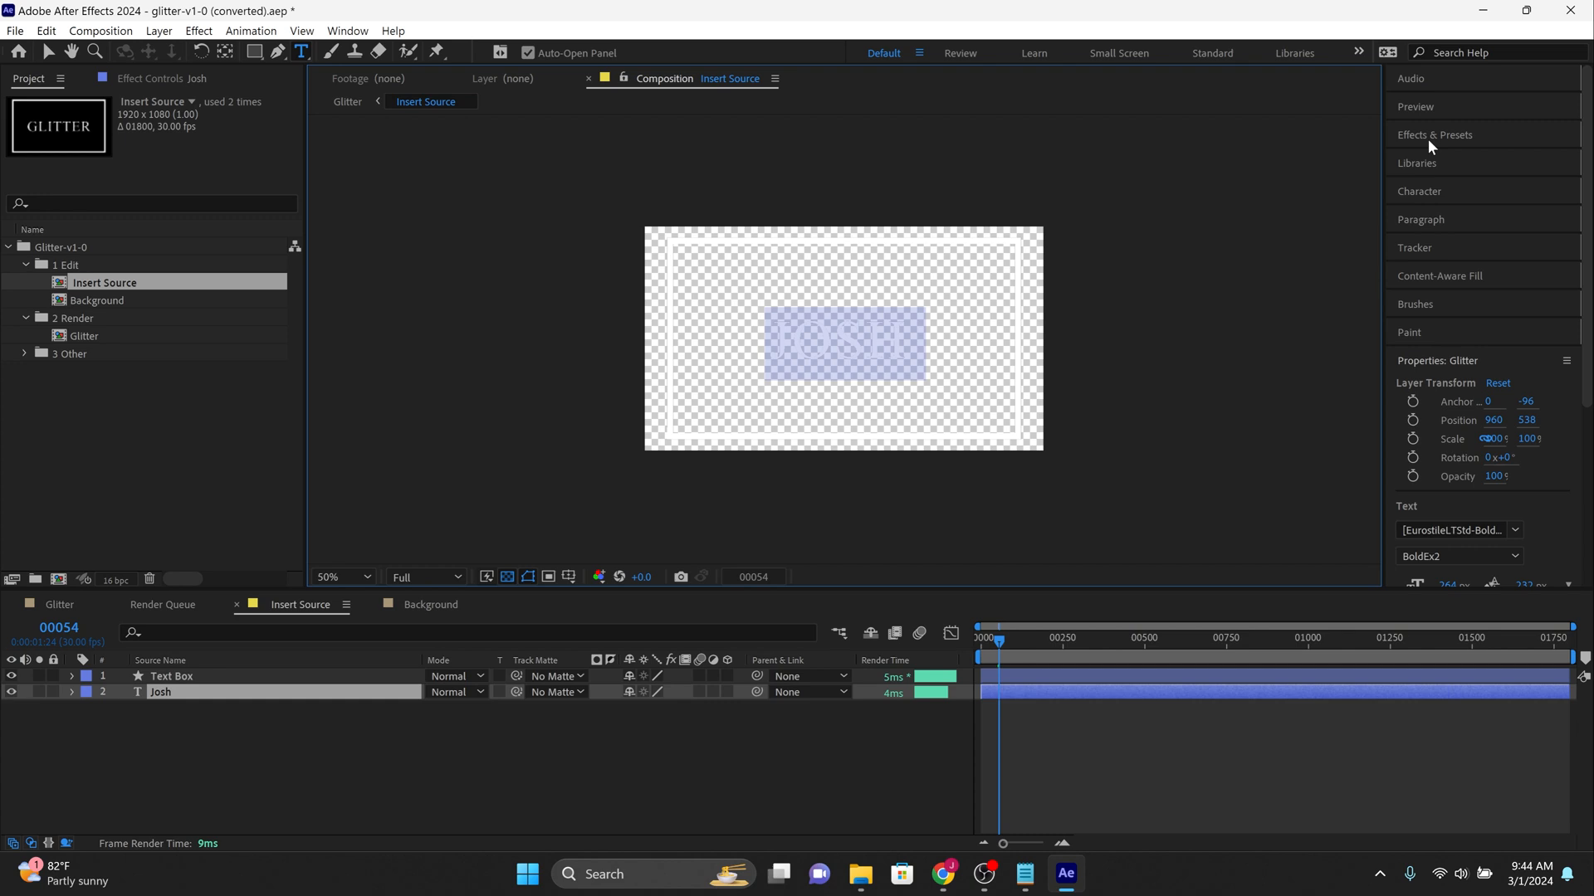
{"action": "left_click", "coordinate": [1418, 191]}
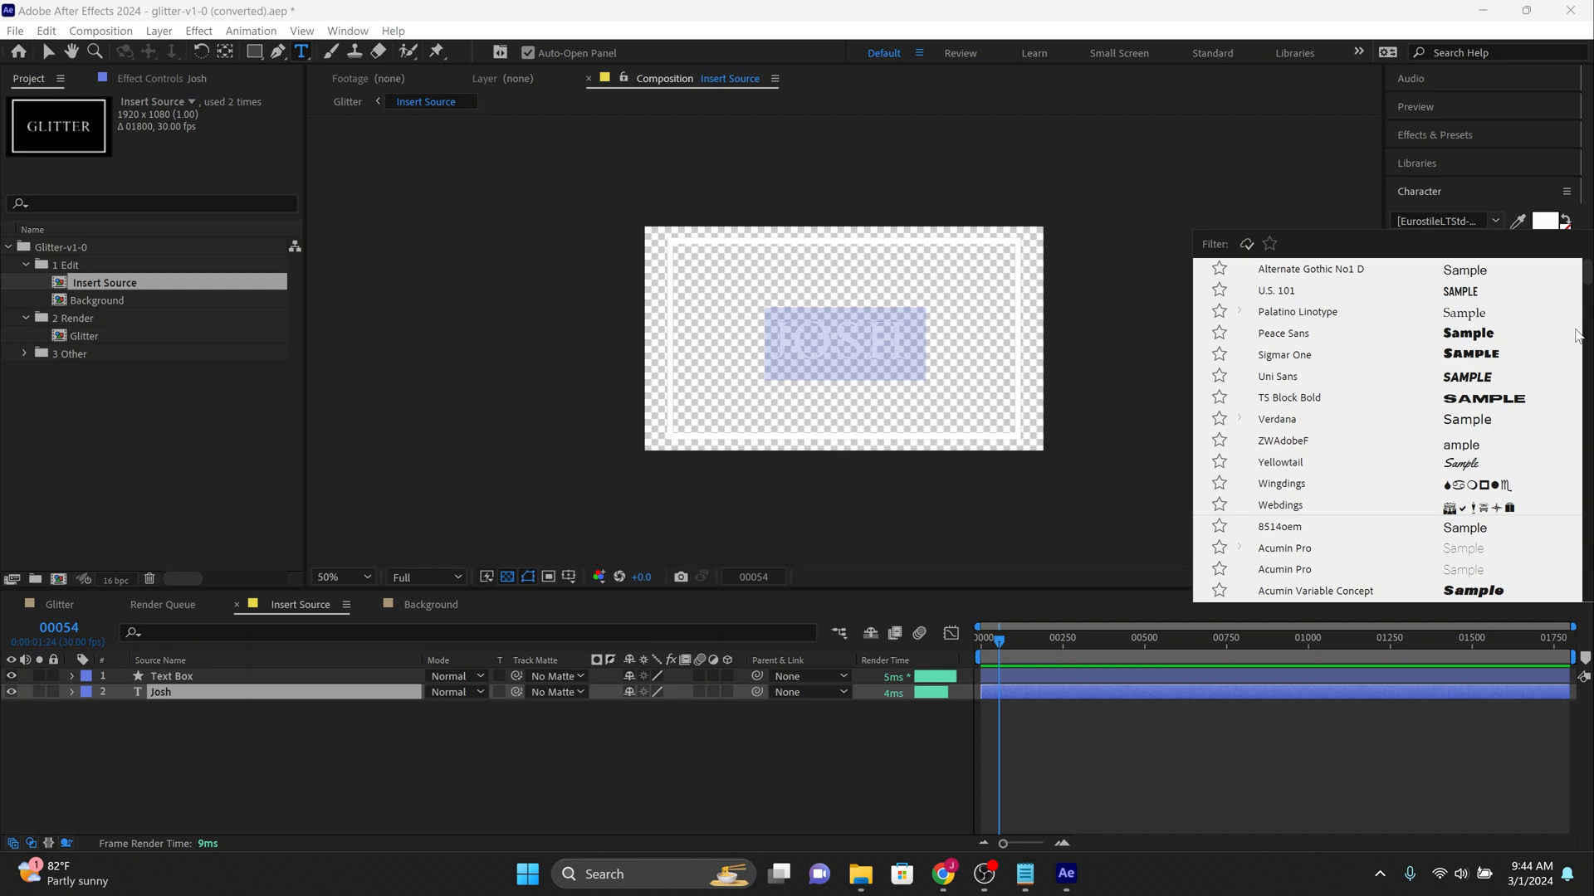
Scroll the font list down toward the A-named fonts to find Alternate Gothic.
{"action": "scroll", "scroll_direction": "down", "scroll_amount": 3}
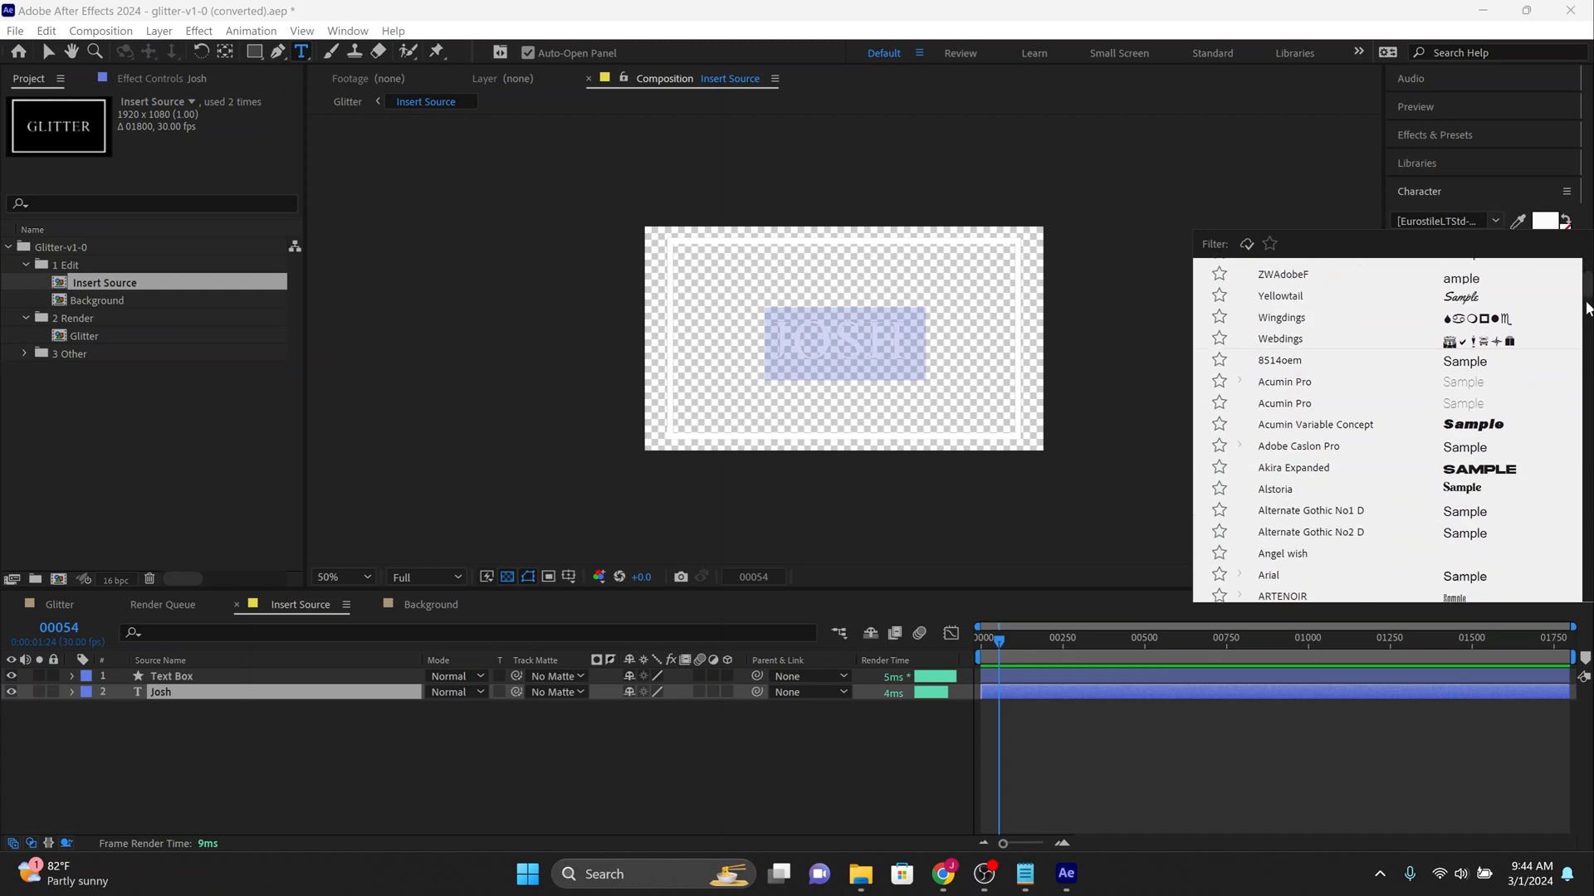
{"action": "mouse_move", "coordinate": [1349, 521]}
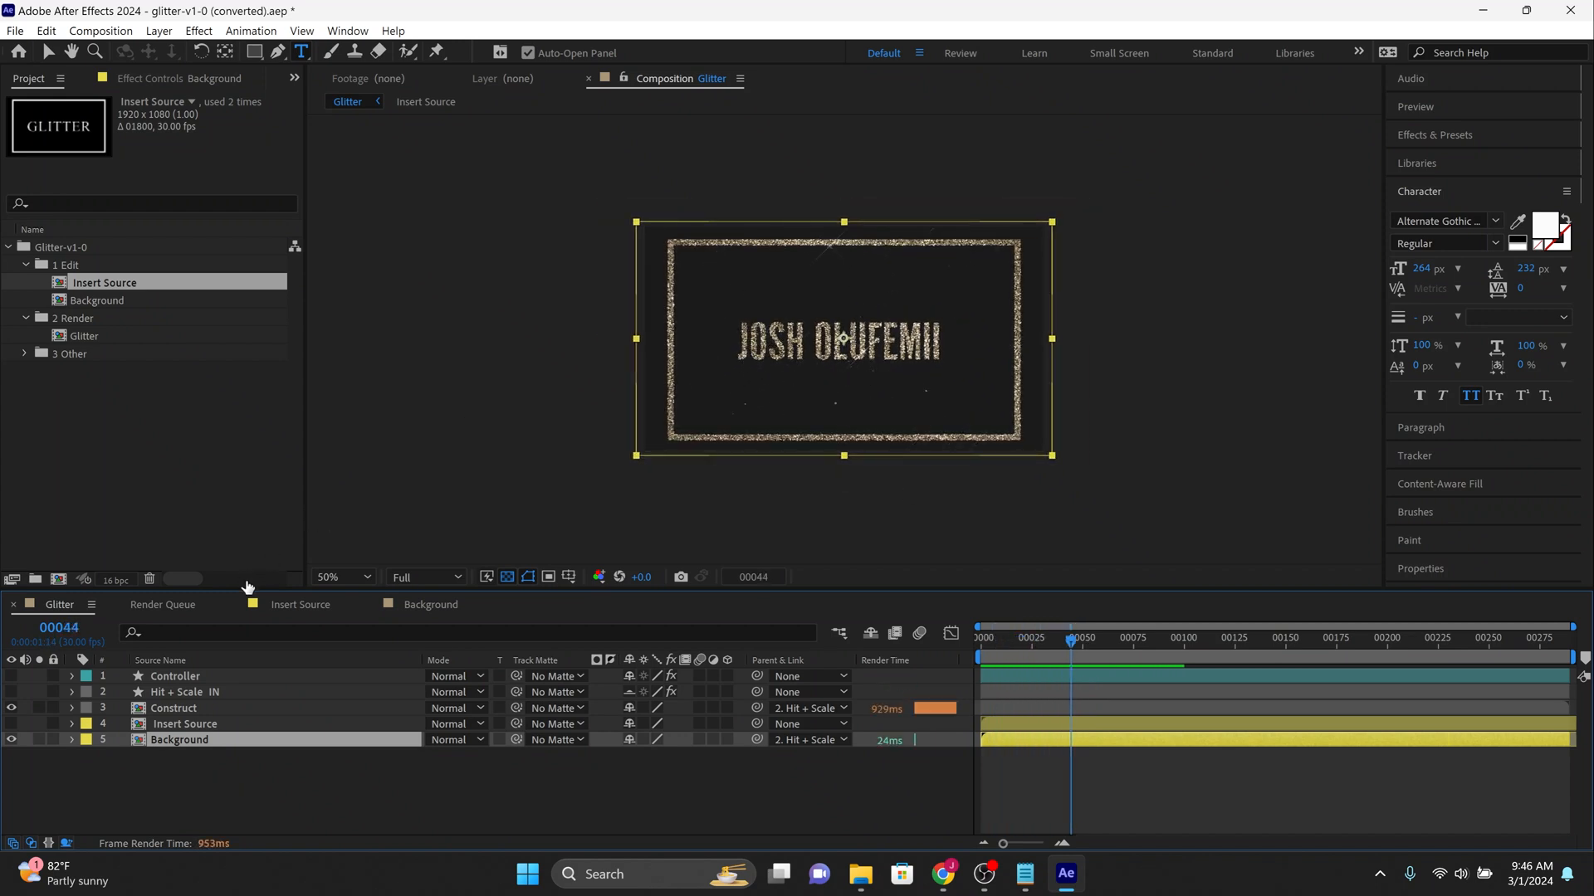
Select the Controller layer in the Glitter timeline to show its Sparkles, Falling and Color controls.
{"action": "left_click", "coordinate": [173, 708]}
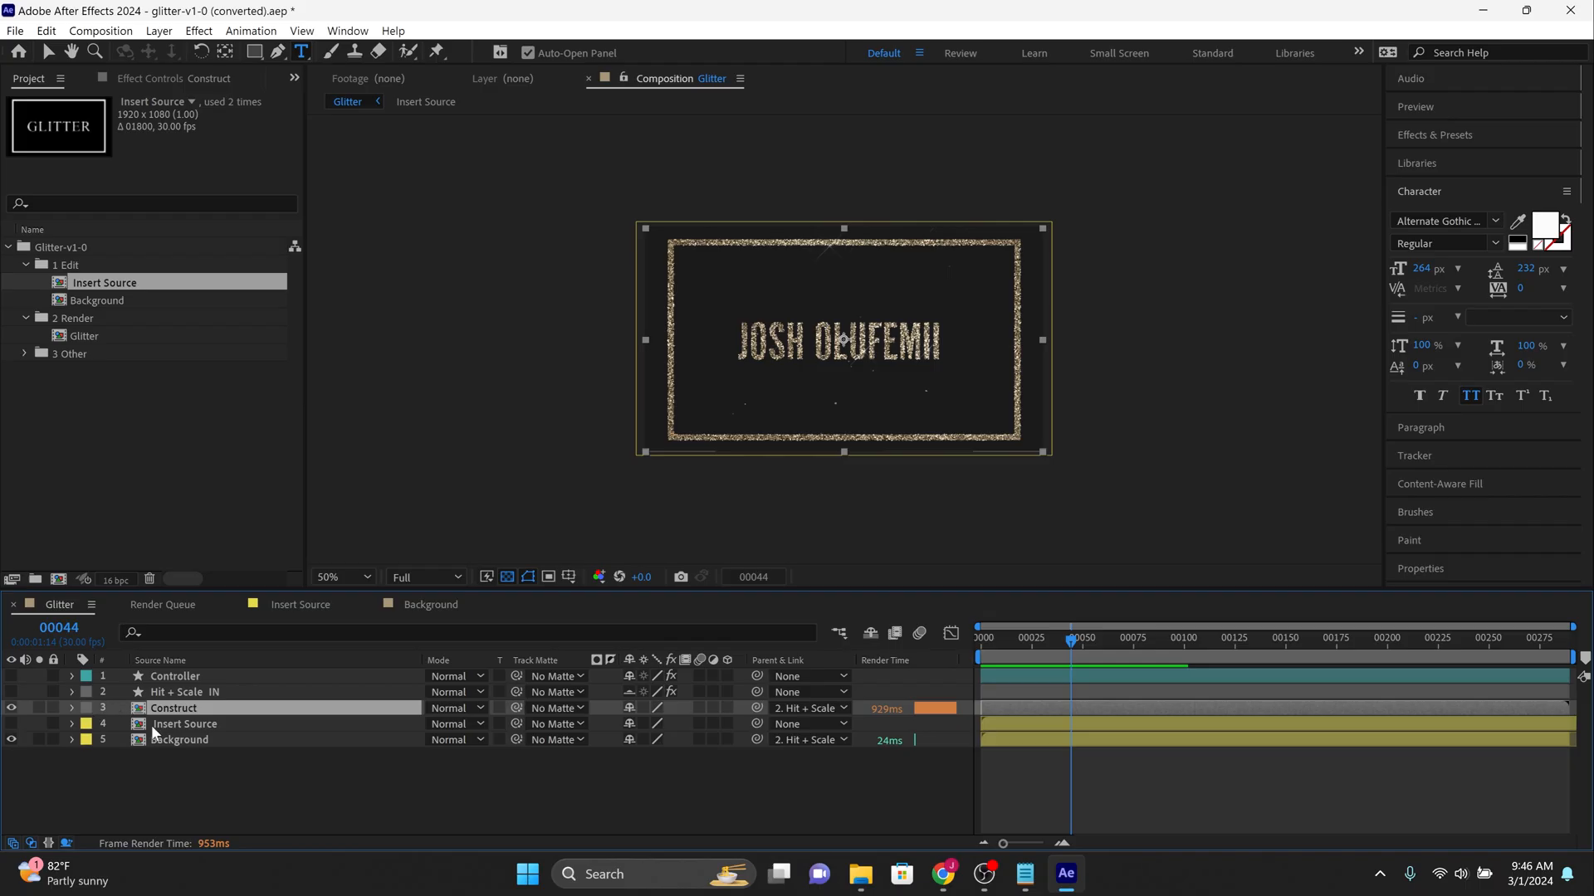
{"action": "double_click", "coordinate": [105, 282]}
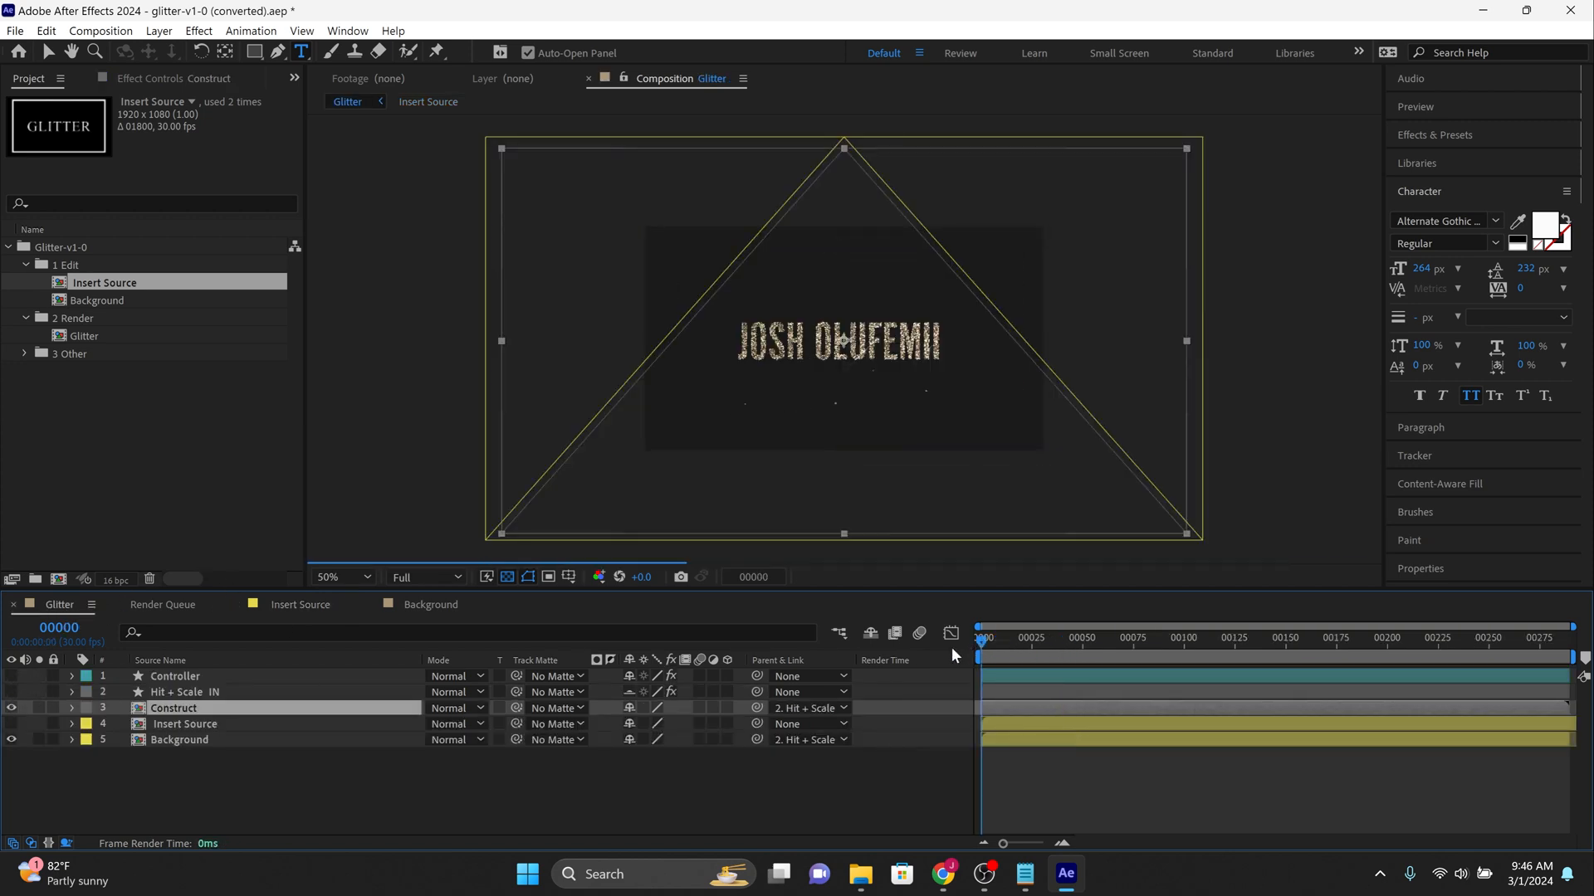
{"action": "left_click", "coordinate": [1064, 638]}
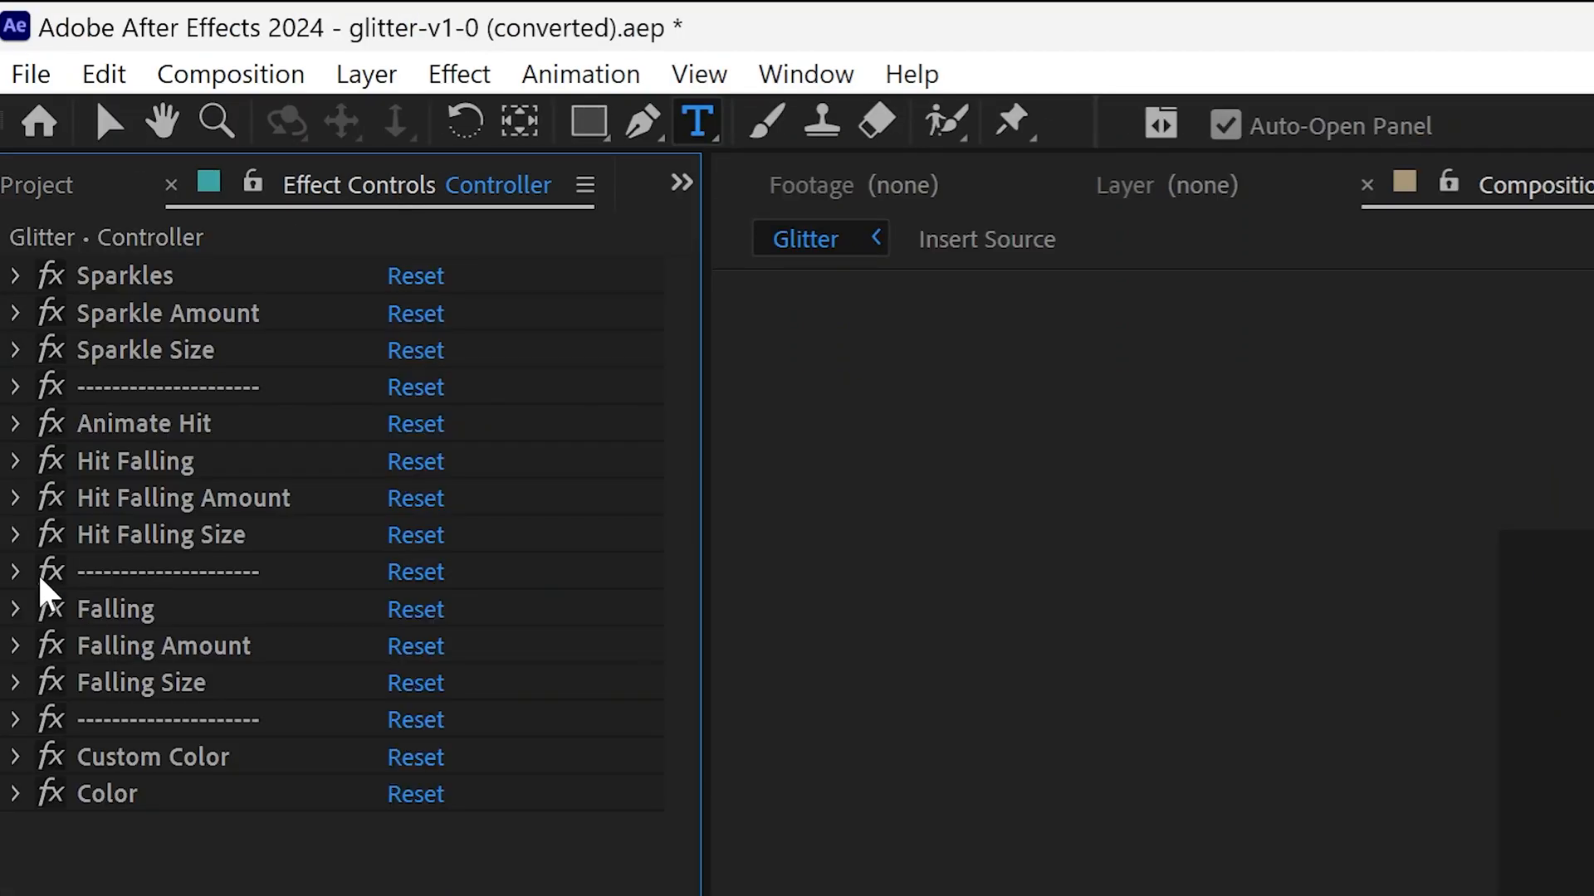
Uncheck the Custom Color checkbox so the glitter turns silvery white, then return to the Project panel.
{"action": "left_click", "coordinate": [17, 757]}
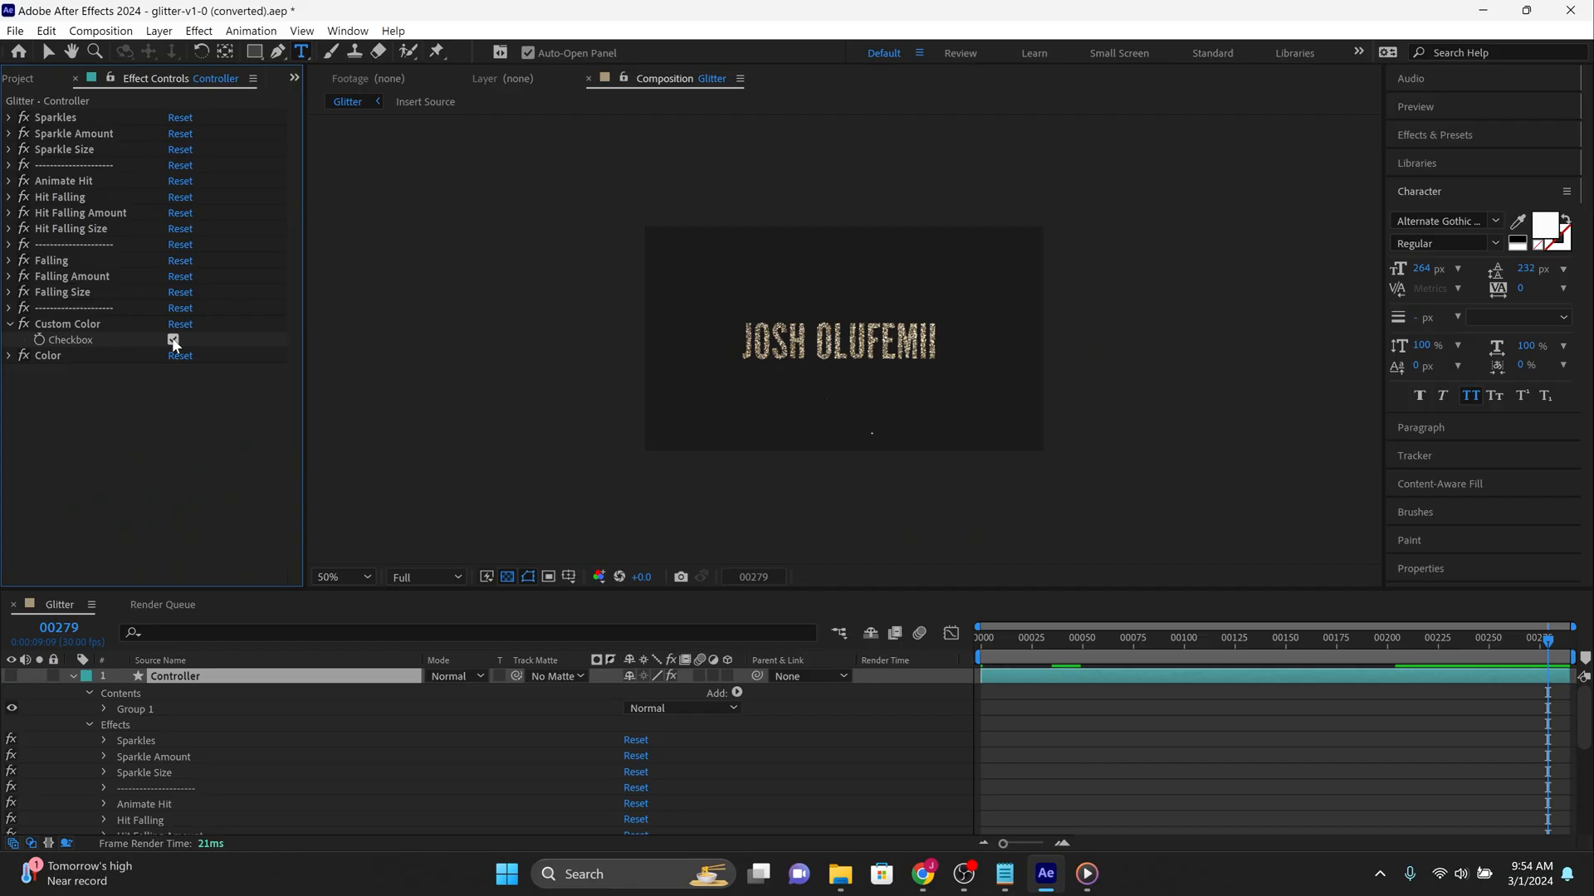
{"action": "left_click", "coordinate": [173, 339]}
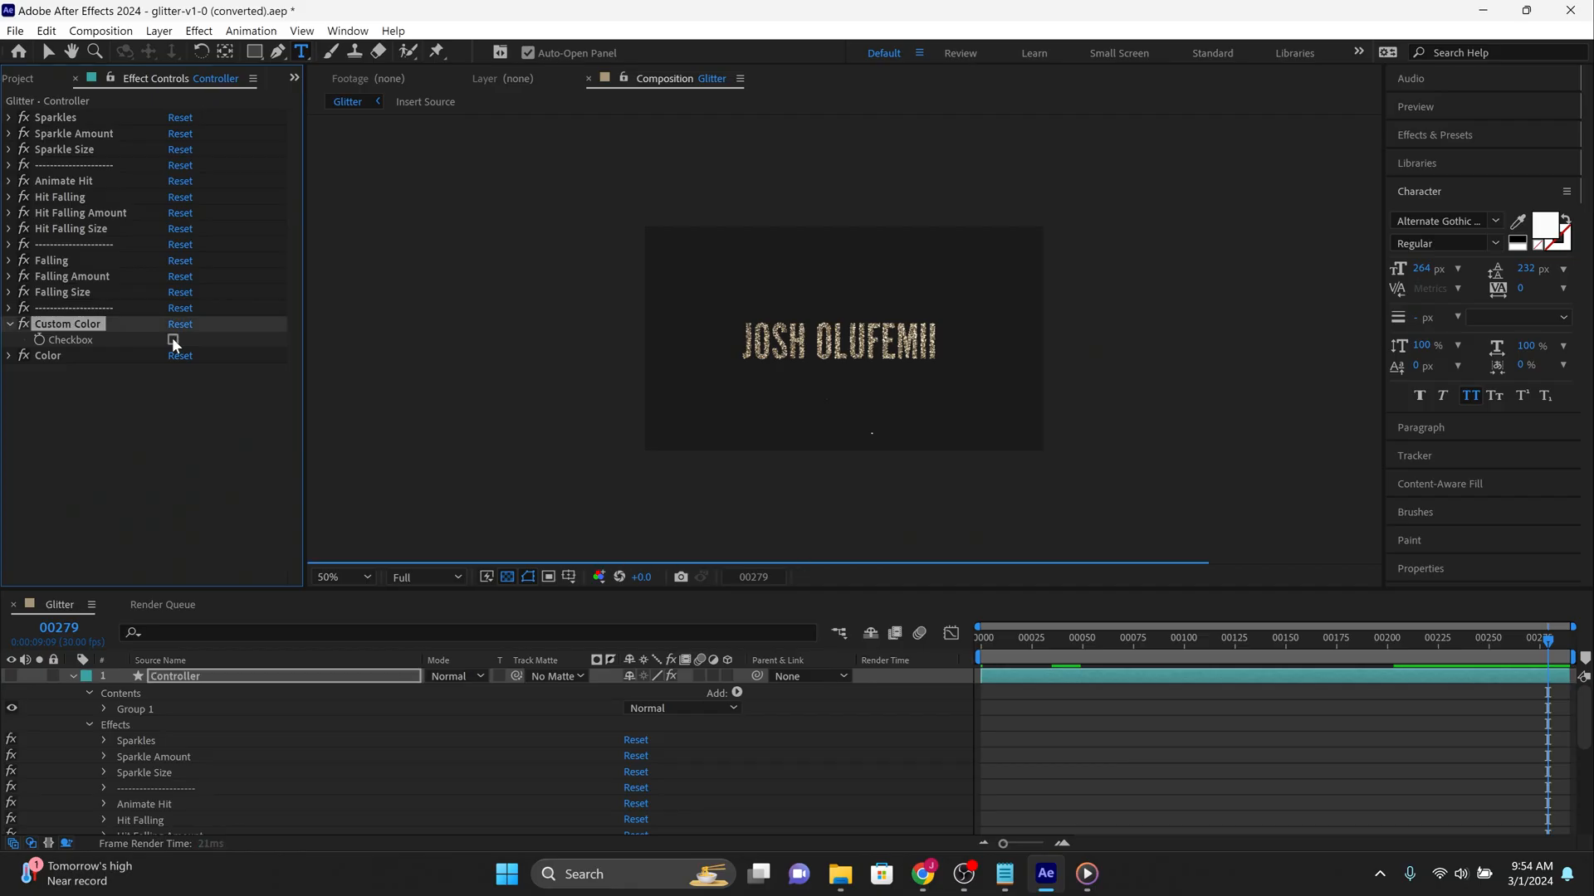
{"action": "left_click", "coordinate": [172, 339]}
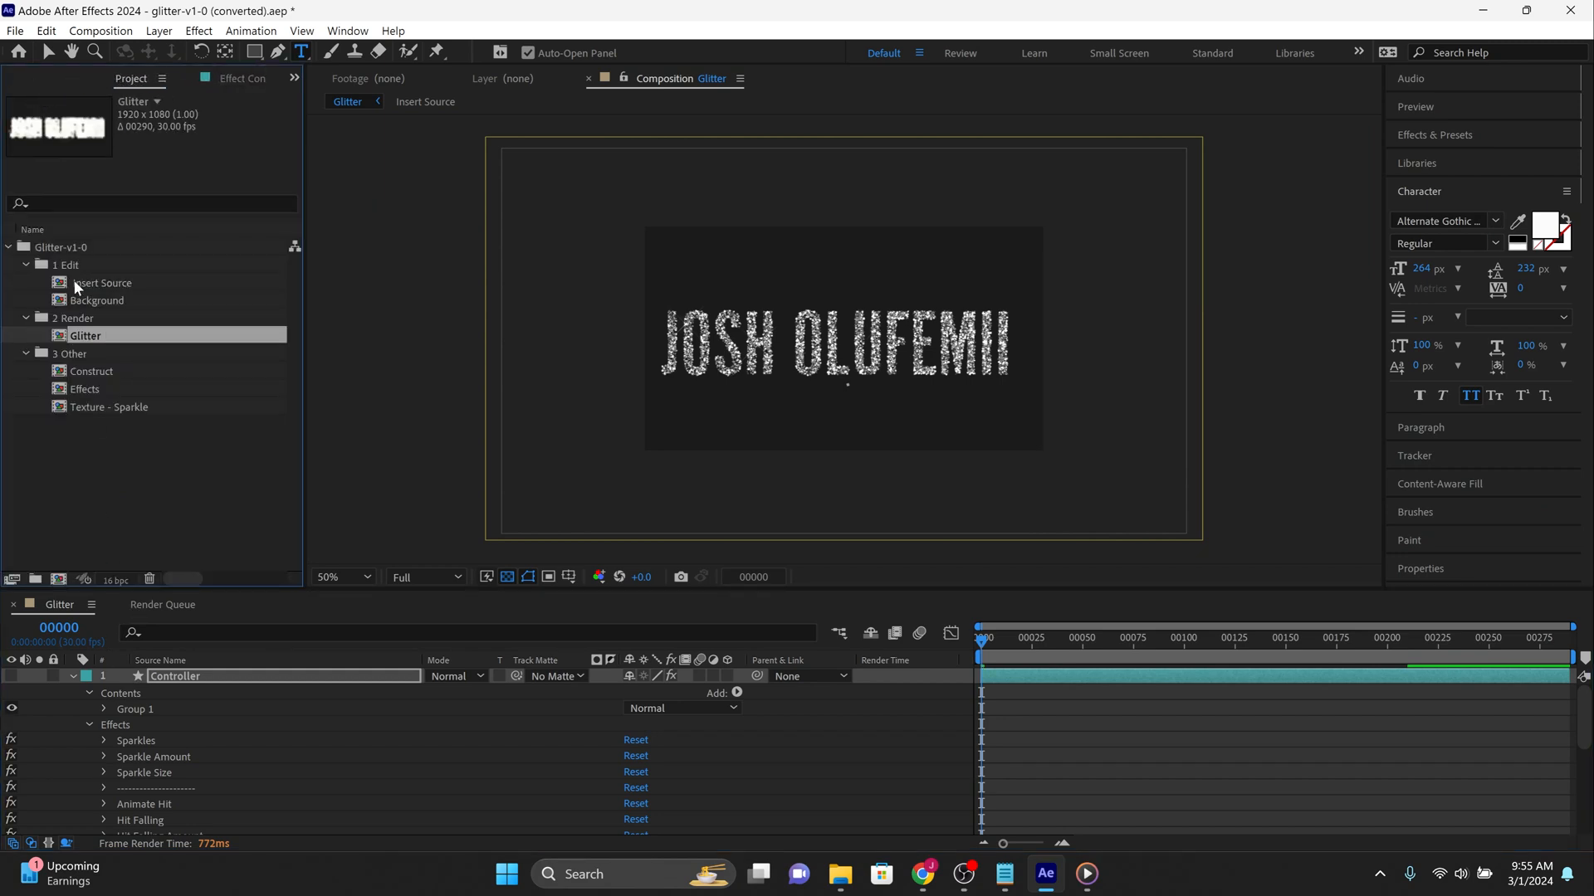
Set the JOSH OLUFEMII text fill in Insert Source to red.
{"action": "double_click", "coordinate": [103, 282]}
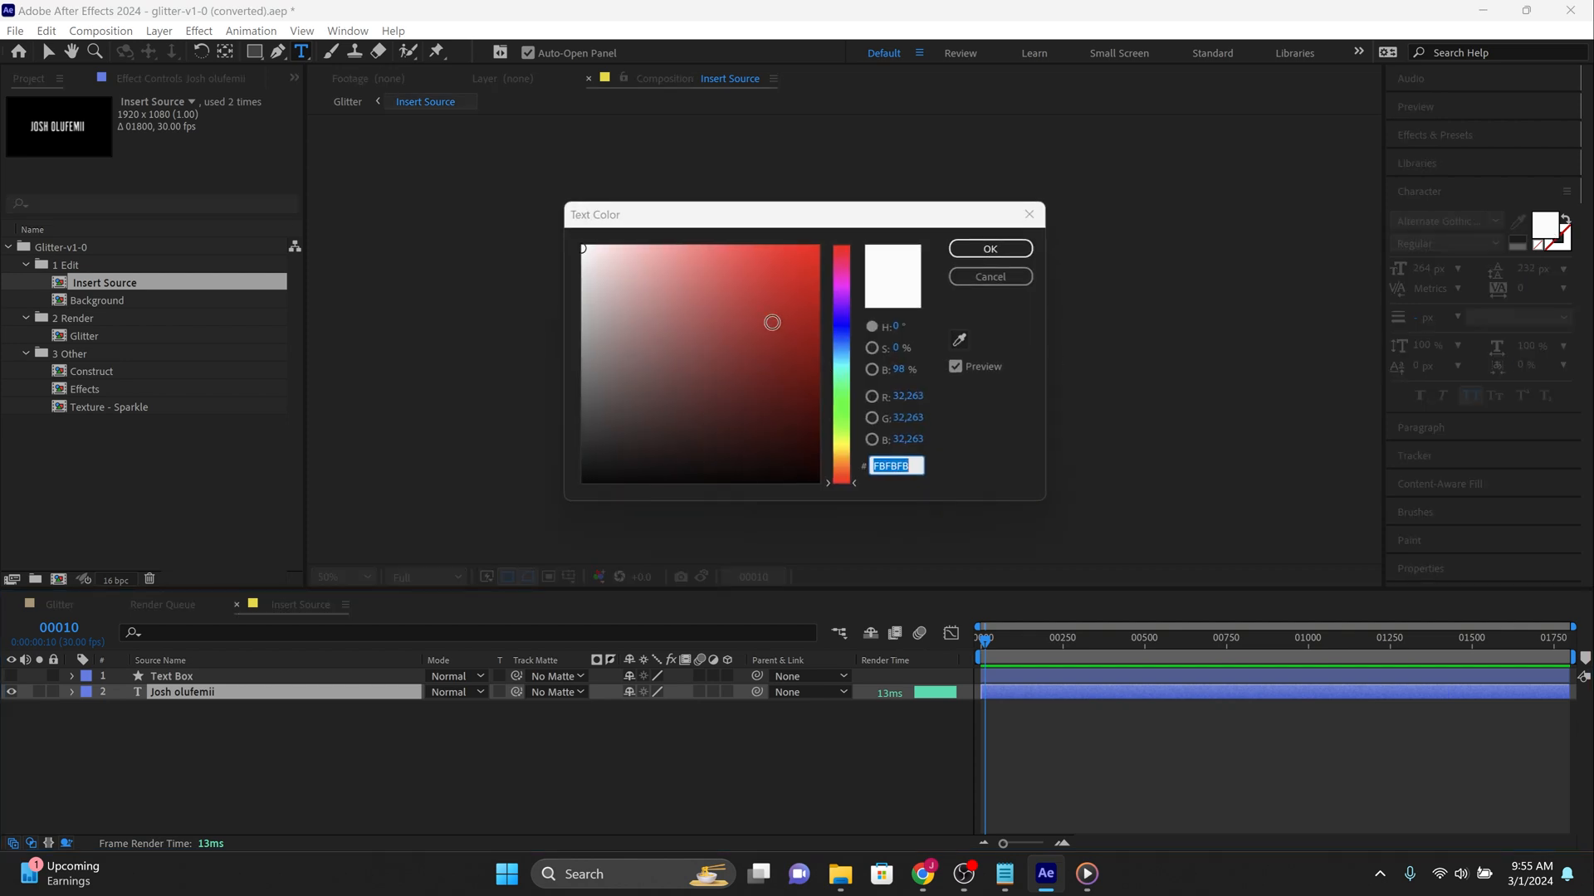
{"action": "left_click", "coordinate": [988, 249]}
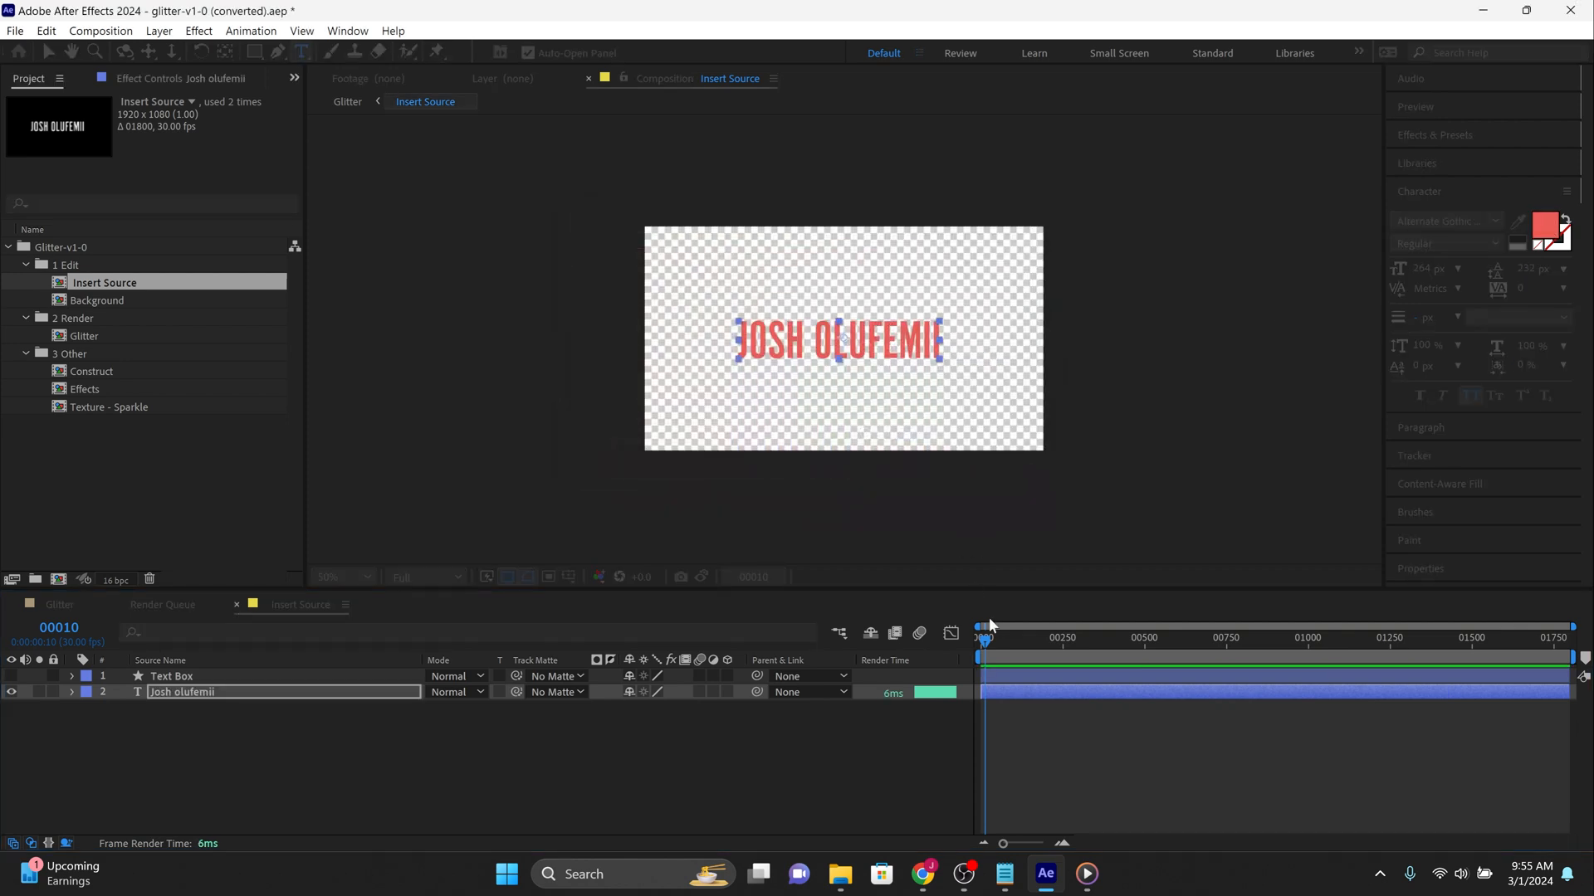